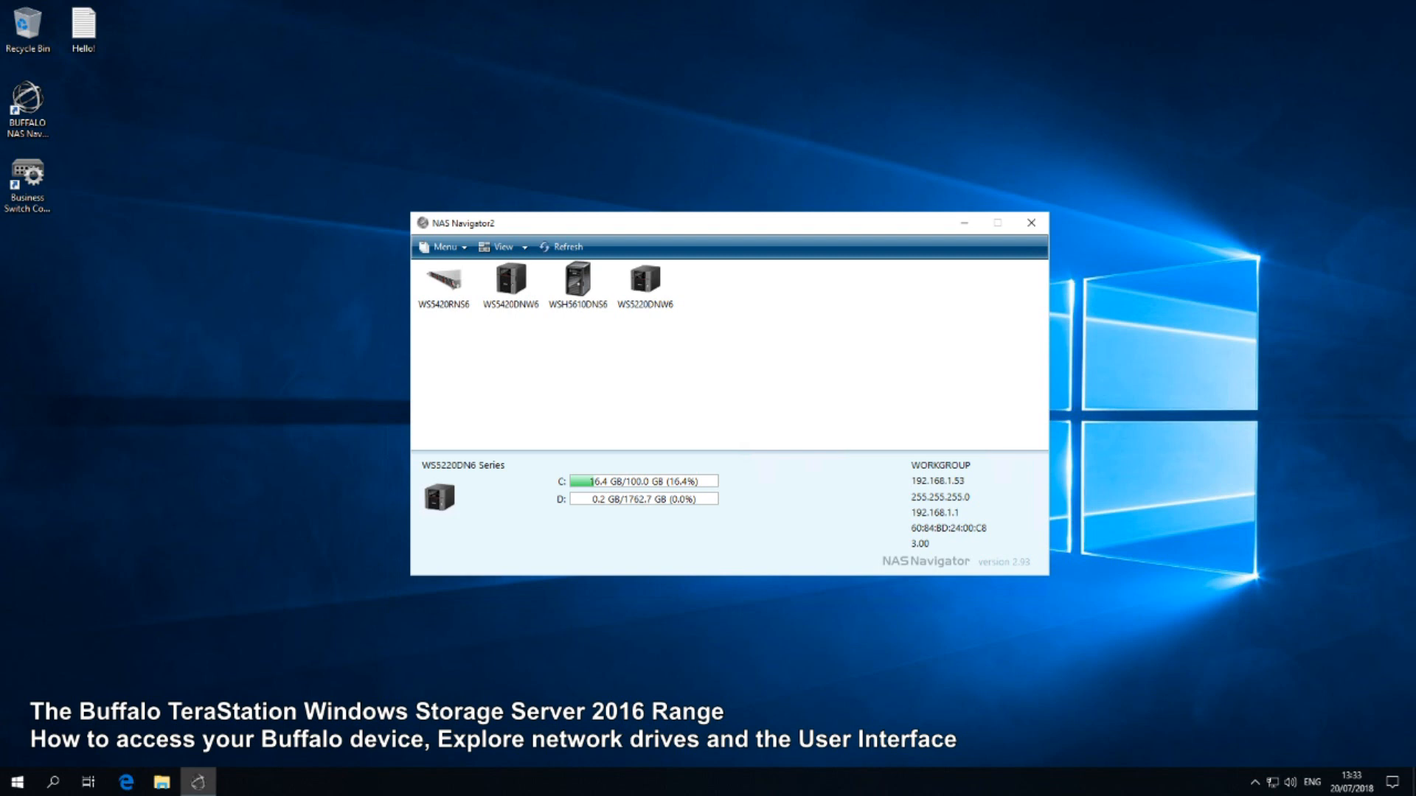
Step: Check the NAS Navigator2 options and select the WS5420RN6 device to view its details
click(442, 246)
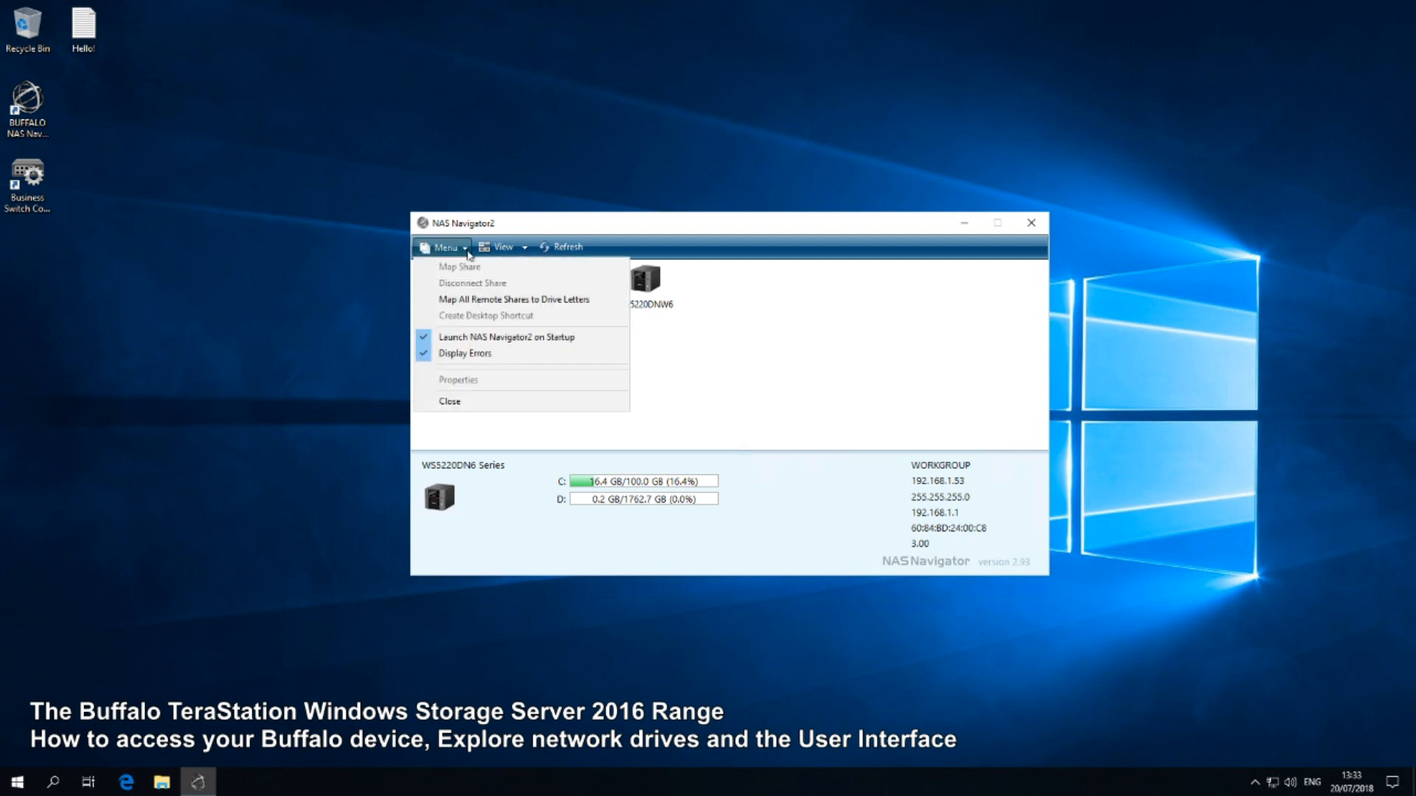
mouse_move(502, 260)
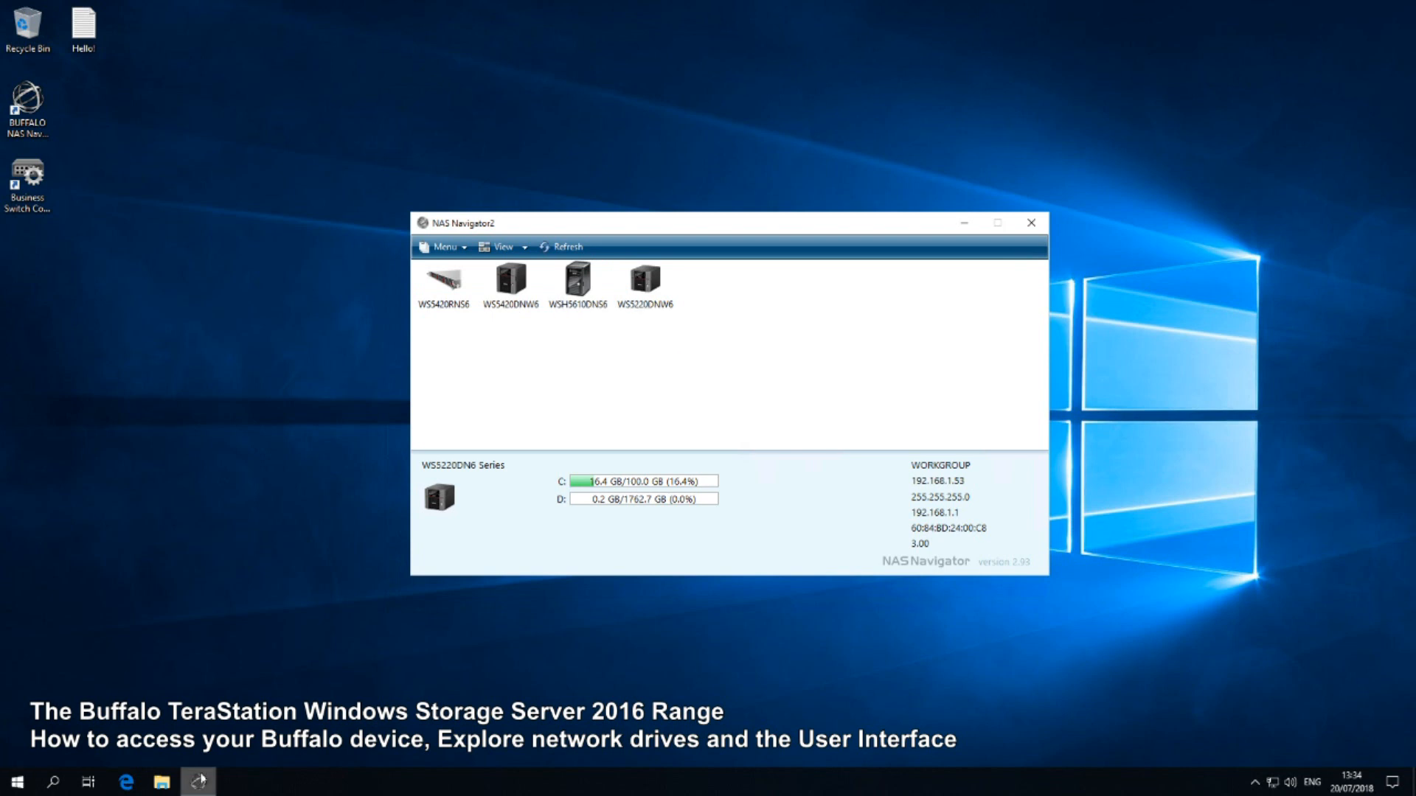
click(161, 782)
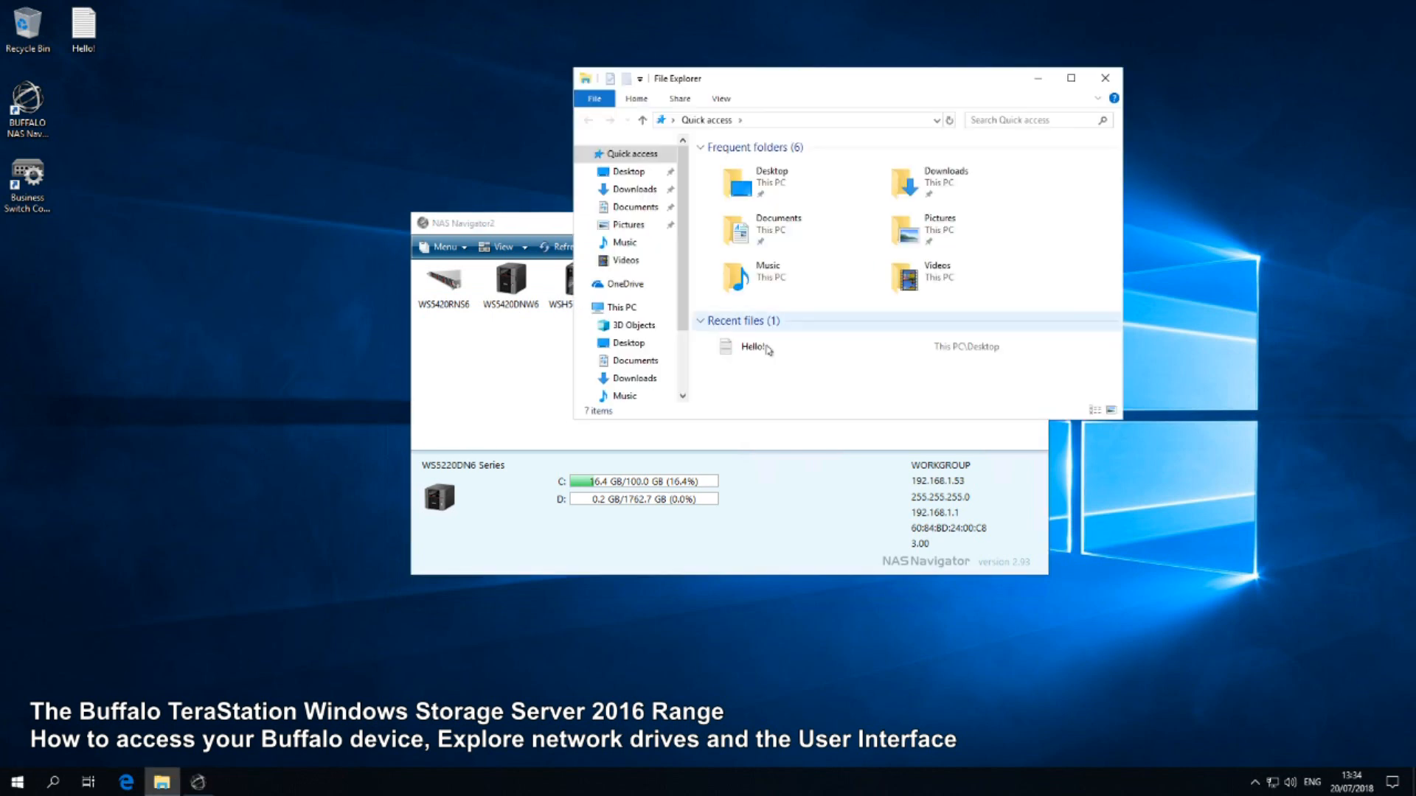
click(621, 306)
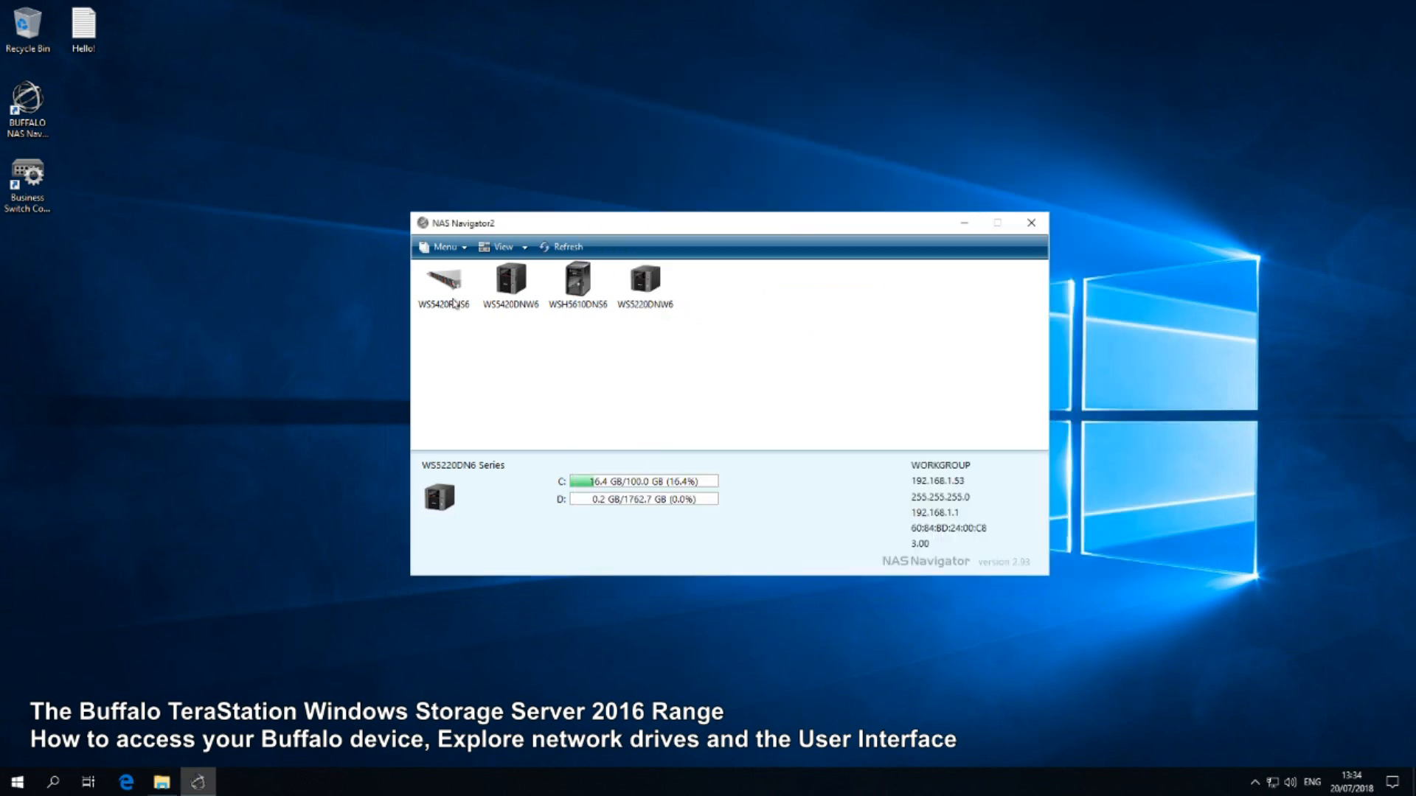
click(443, 281)
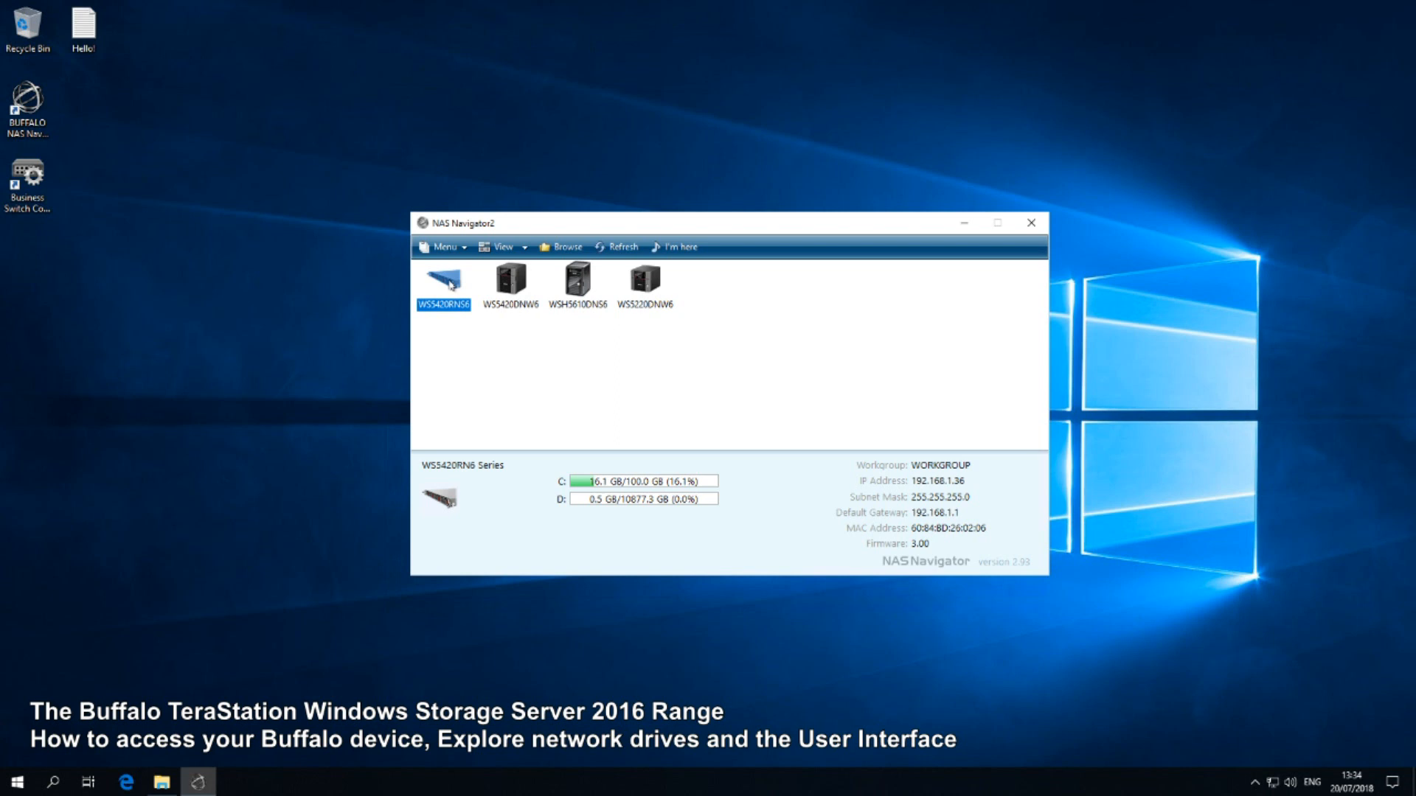
Step: Browse the WS5420RN6 shares in File Explorer, look inside the empty 'share' folder and return to the share list
right_click(443, 279)
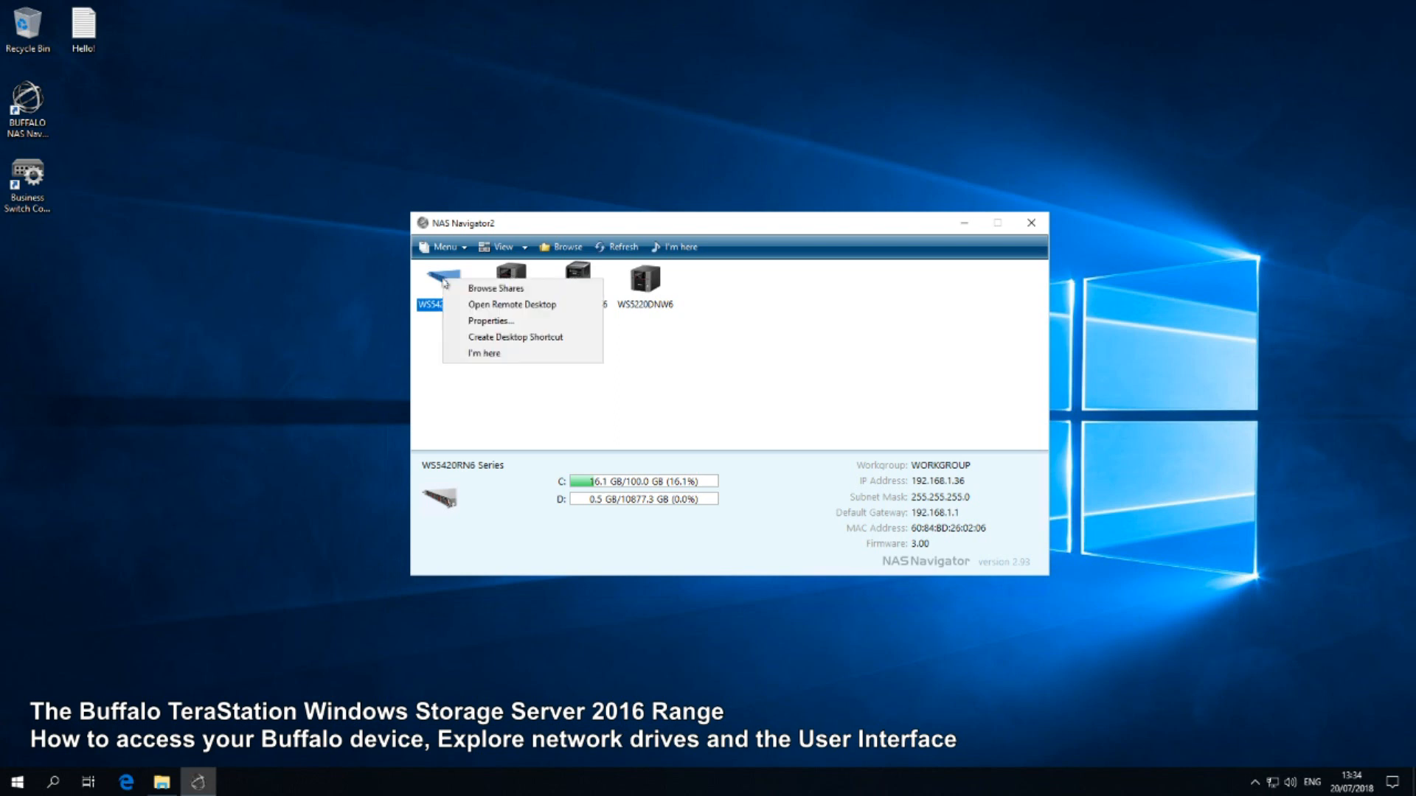
mouse_move(497, 288)
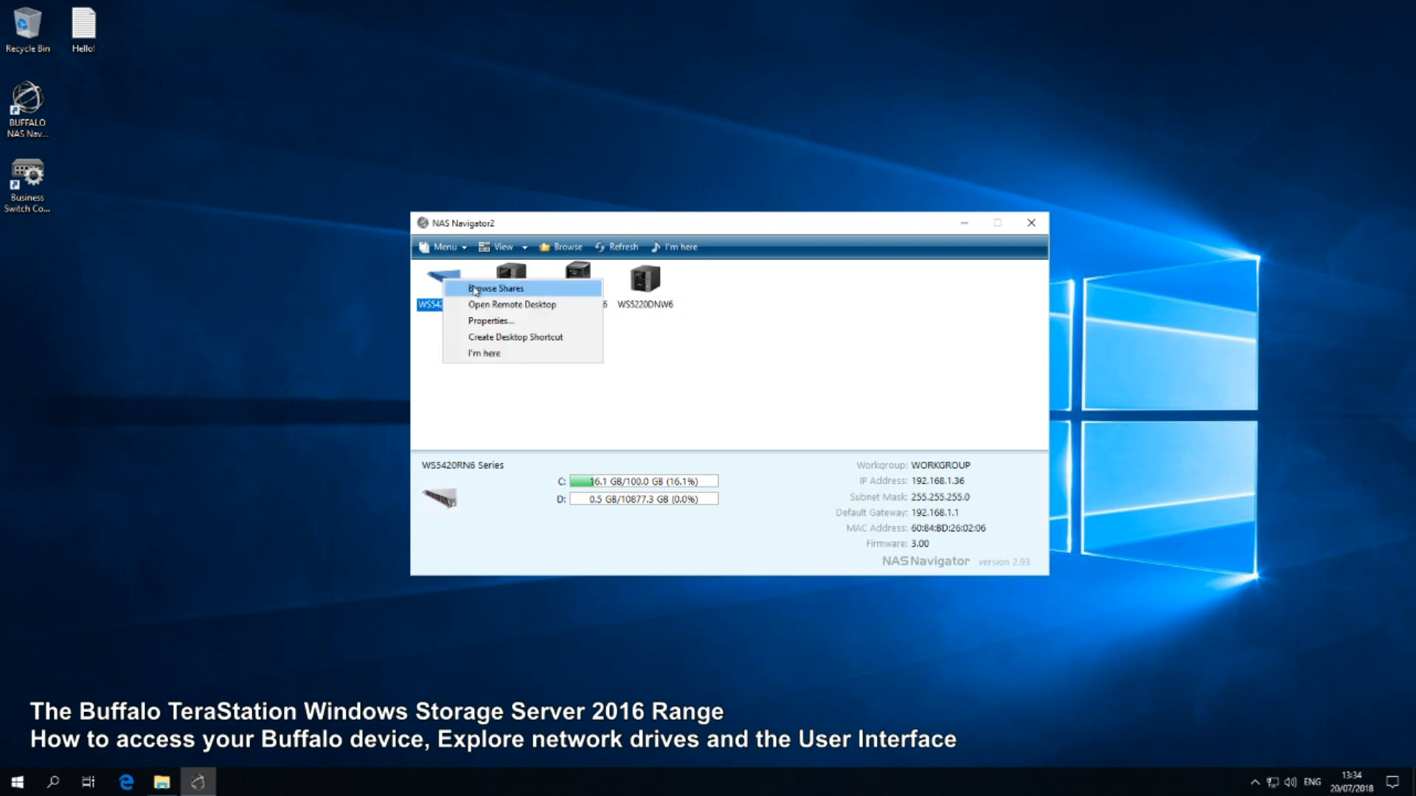
click(495, 288)
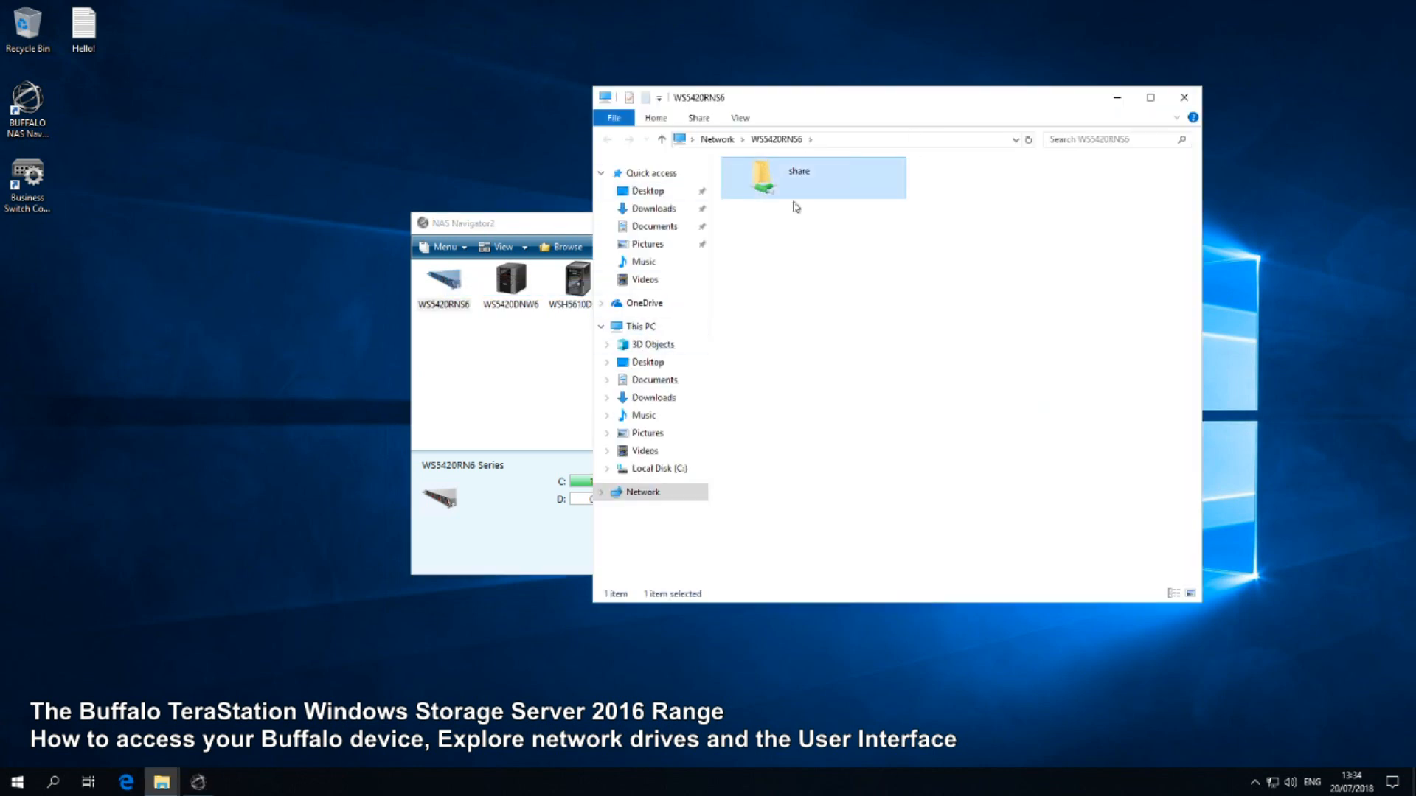
mouse_move(643, 286)
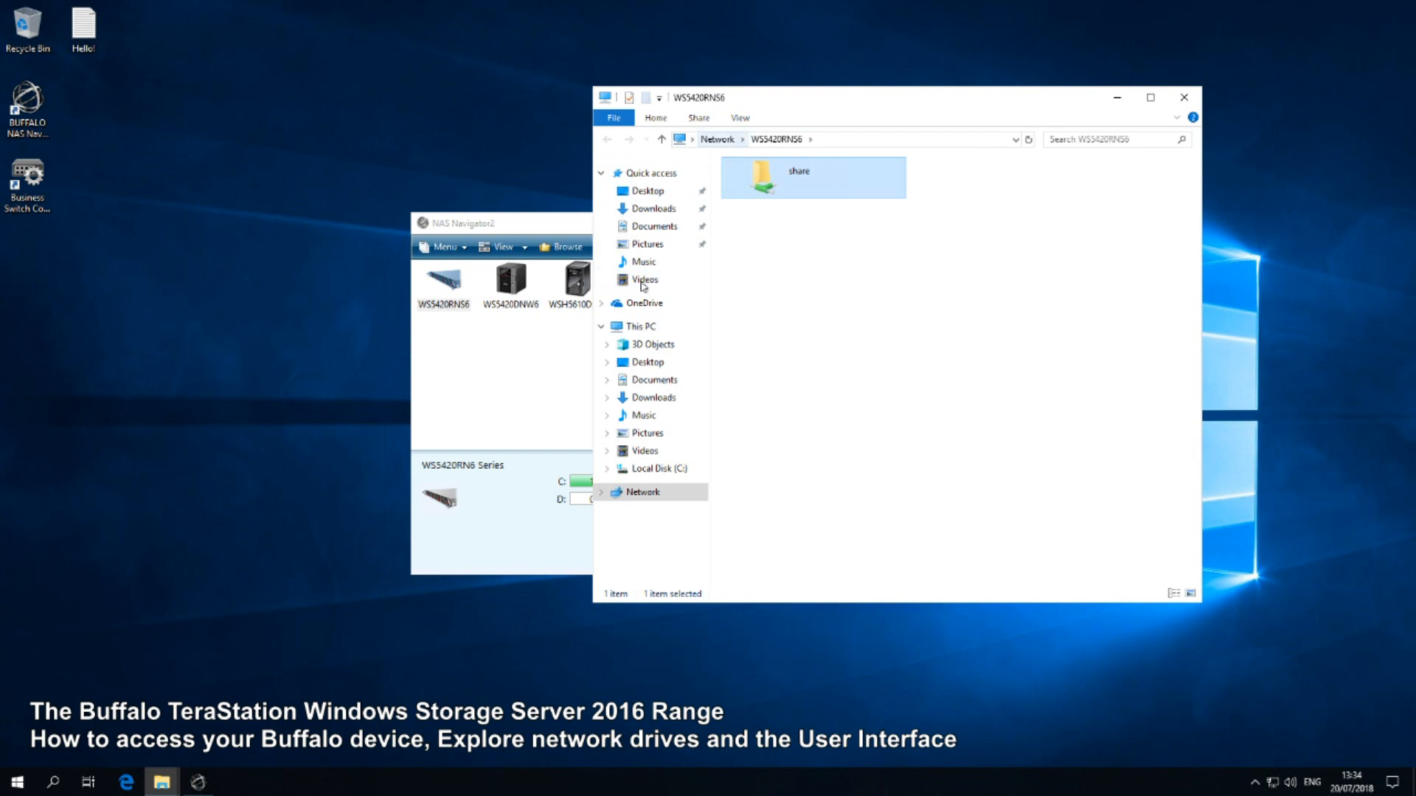
mouse_move(684, 275)
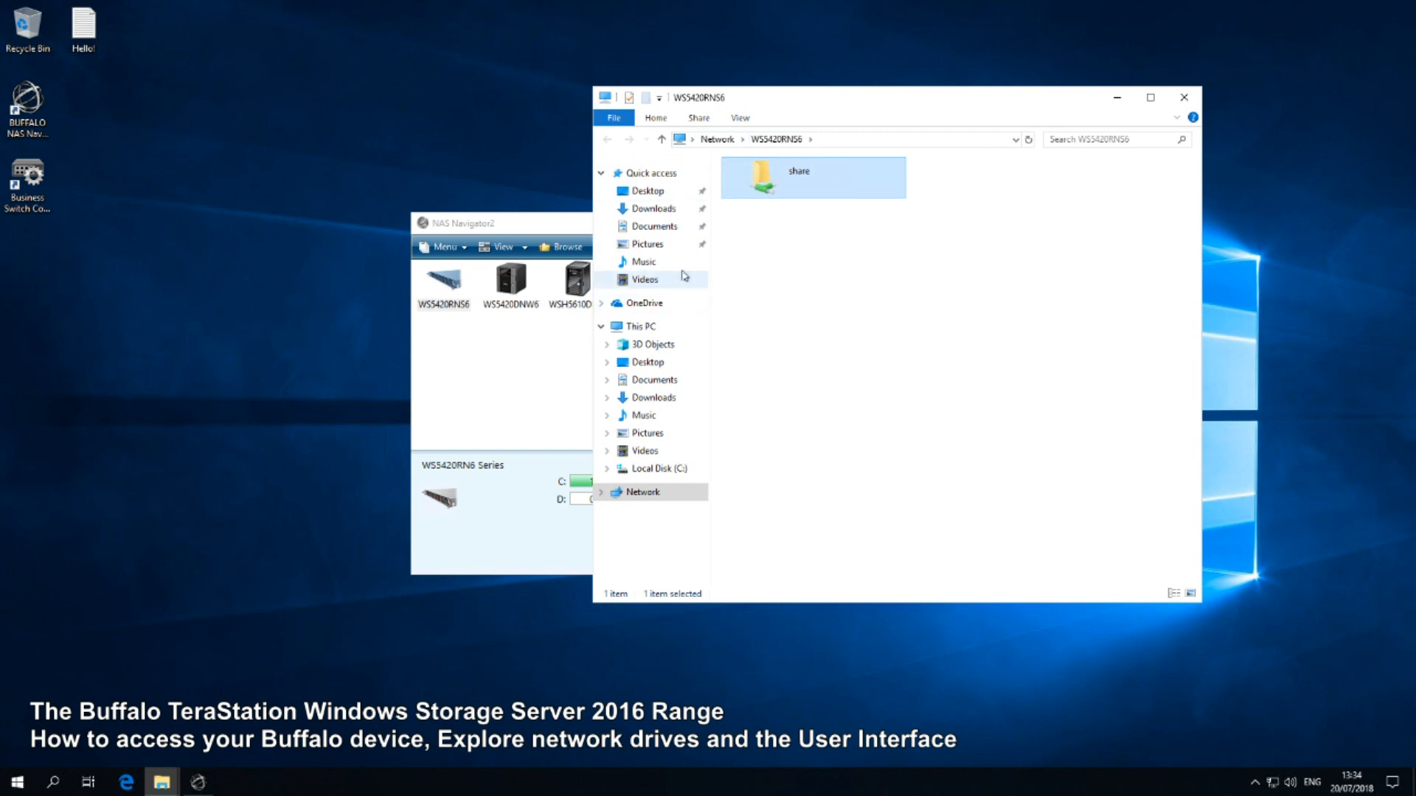
double_click(797, 172)
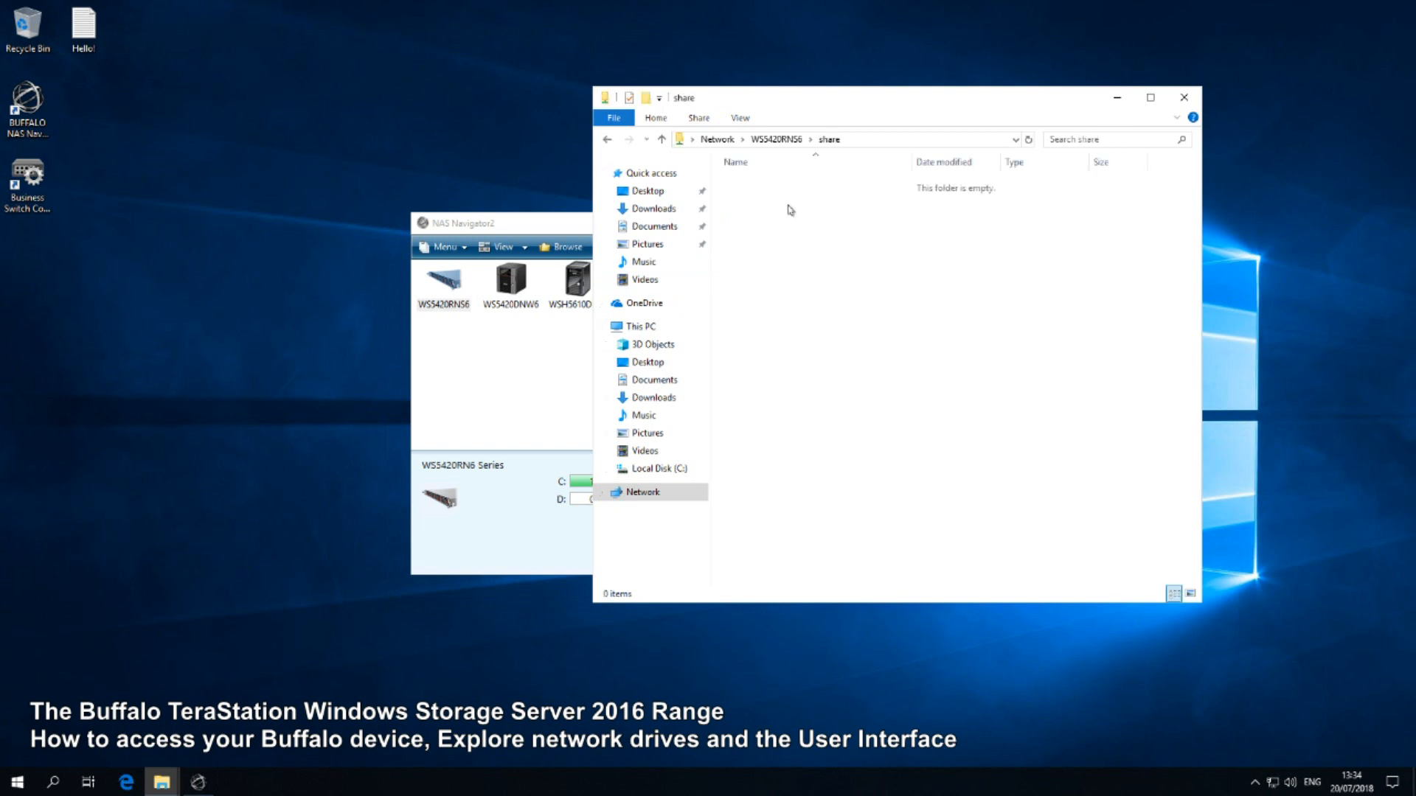
mouse_move(828, 185)
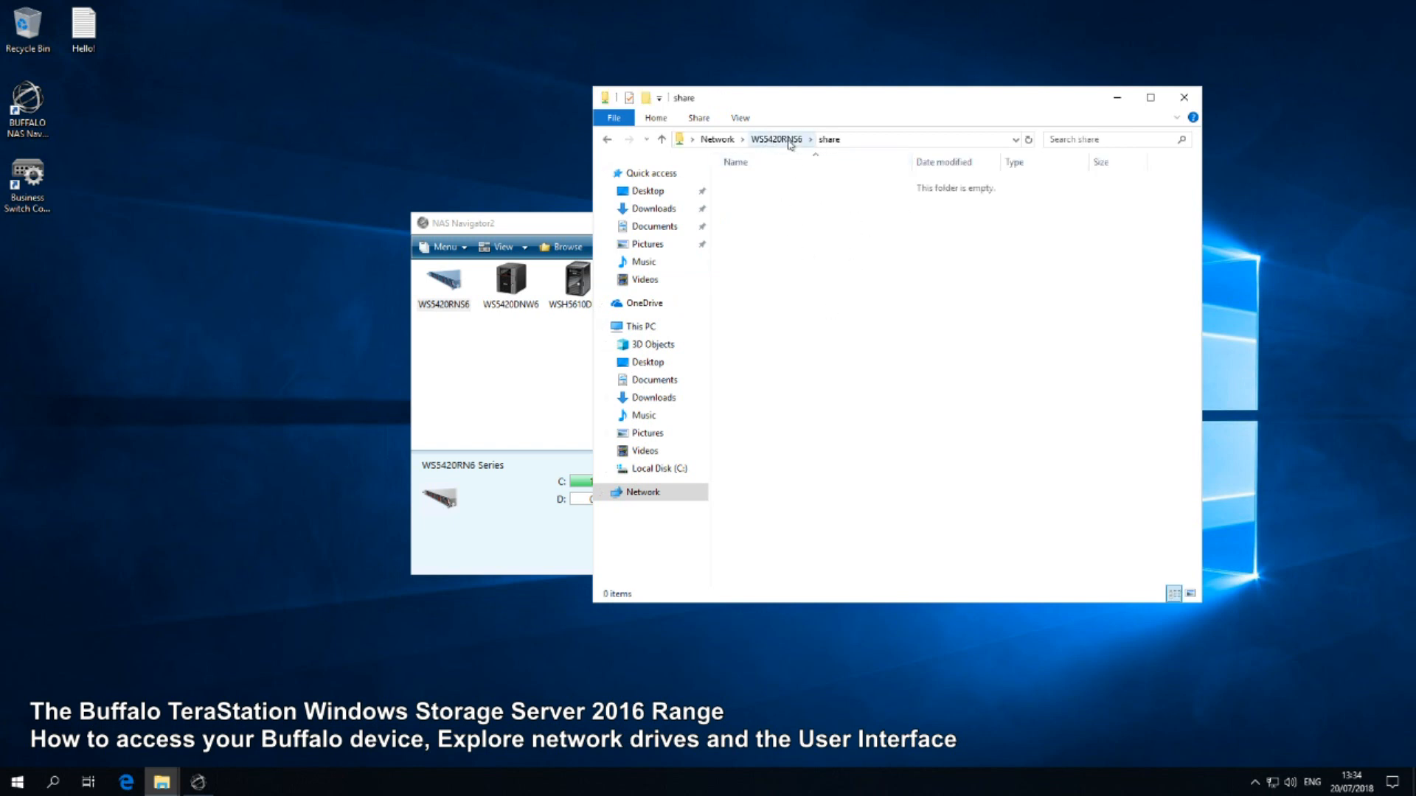
click(784, 139)
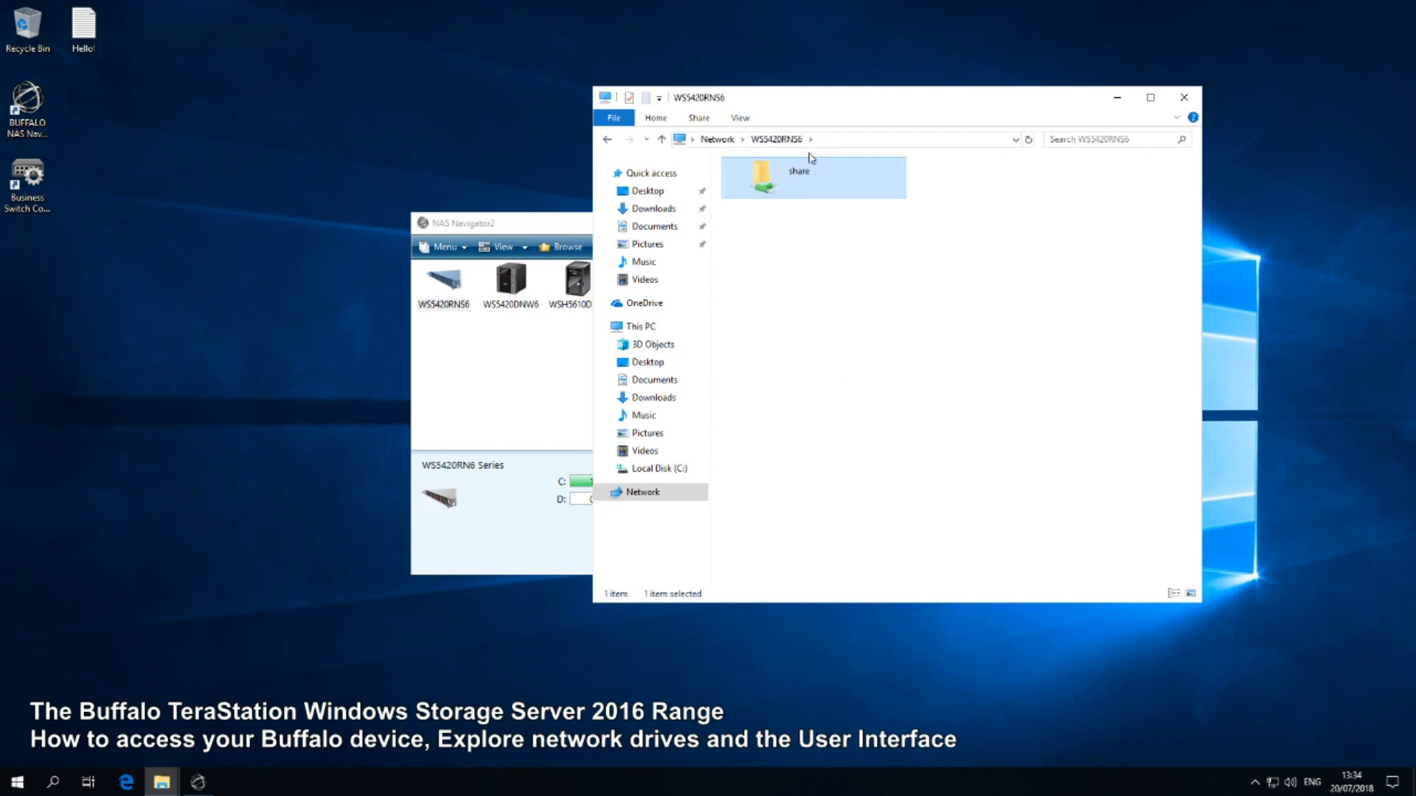
right_click(441, 281)
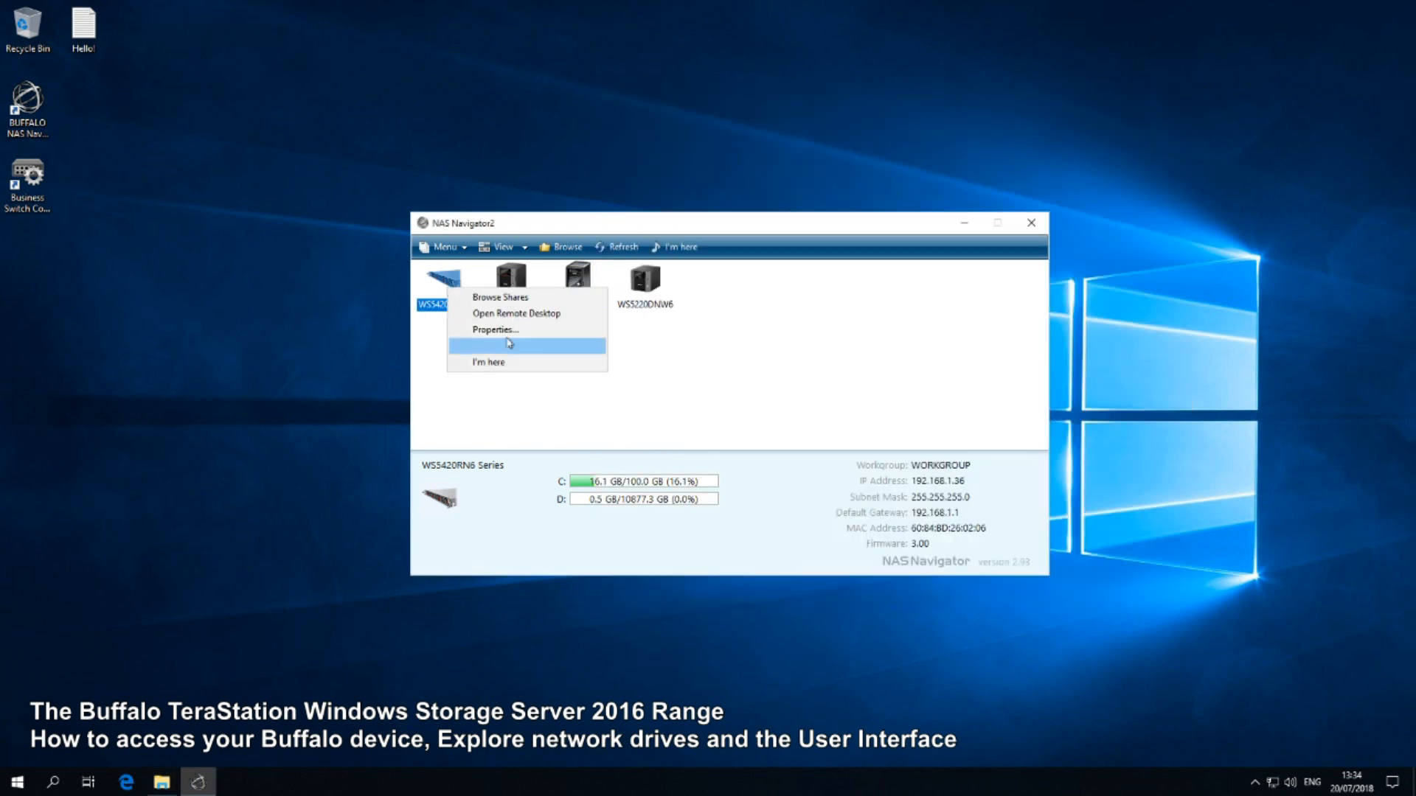
mouse_move(515, 313)
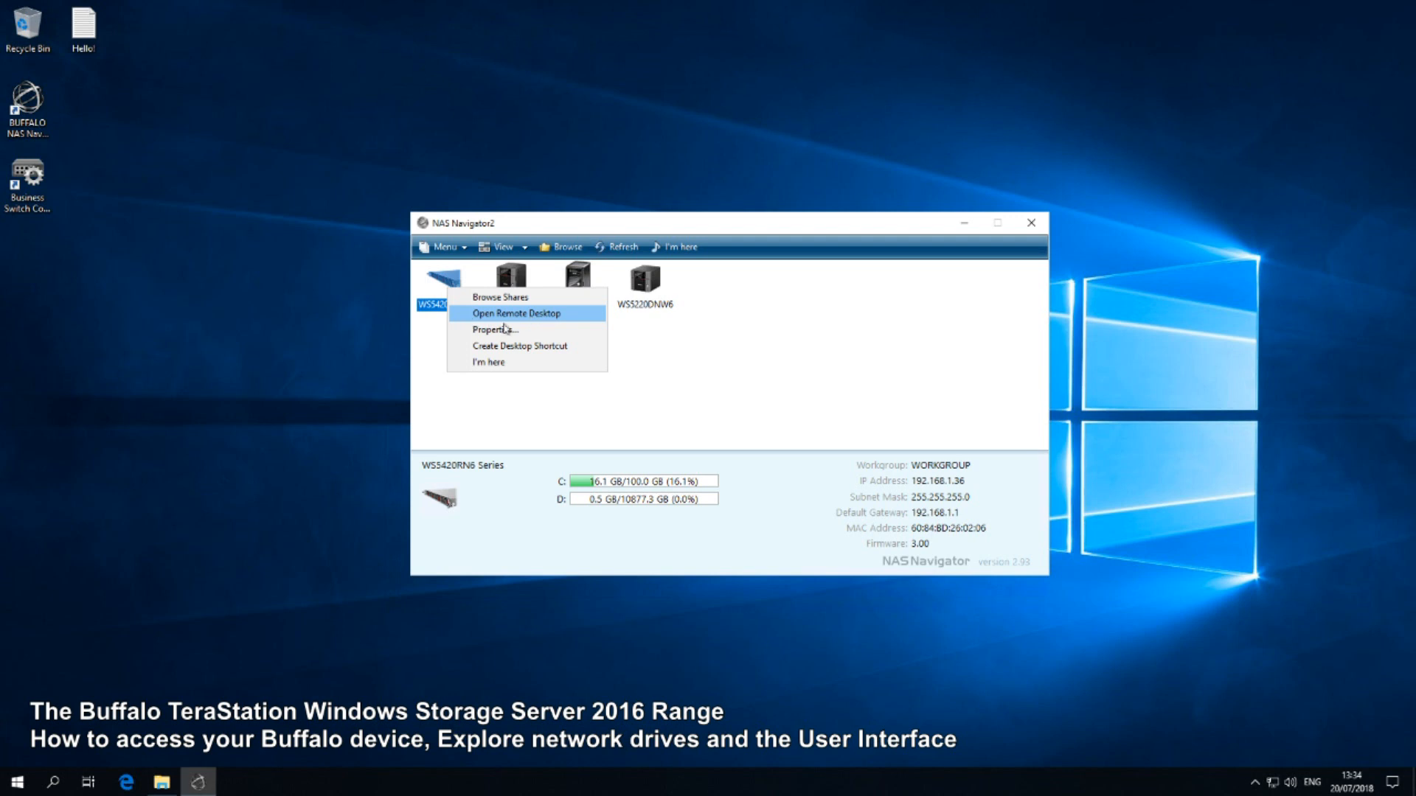
mouse_move(522, 317)
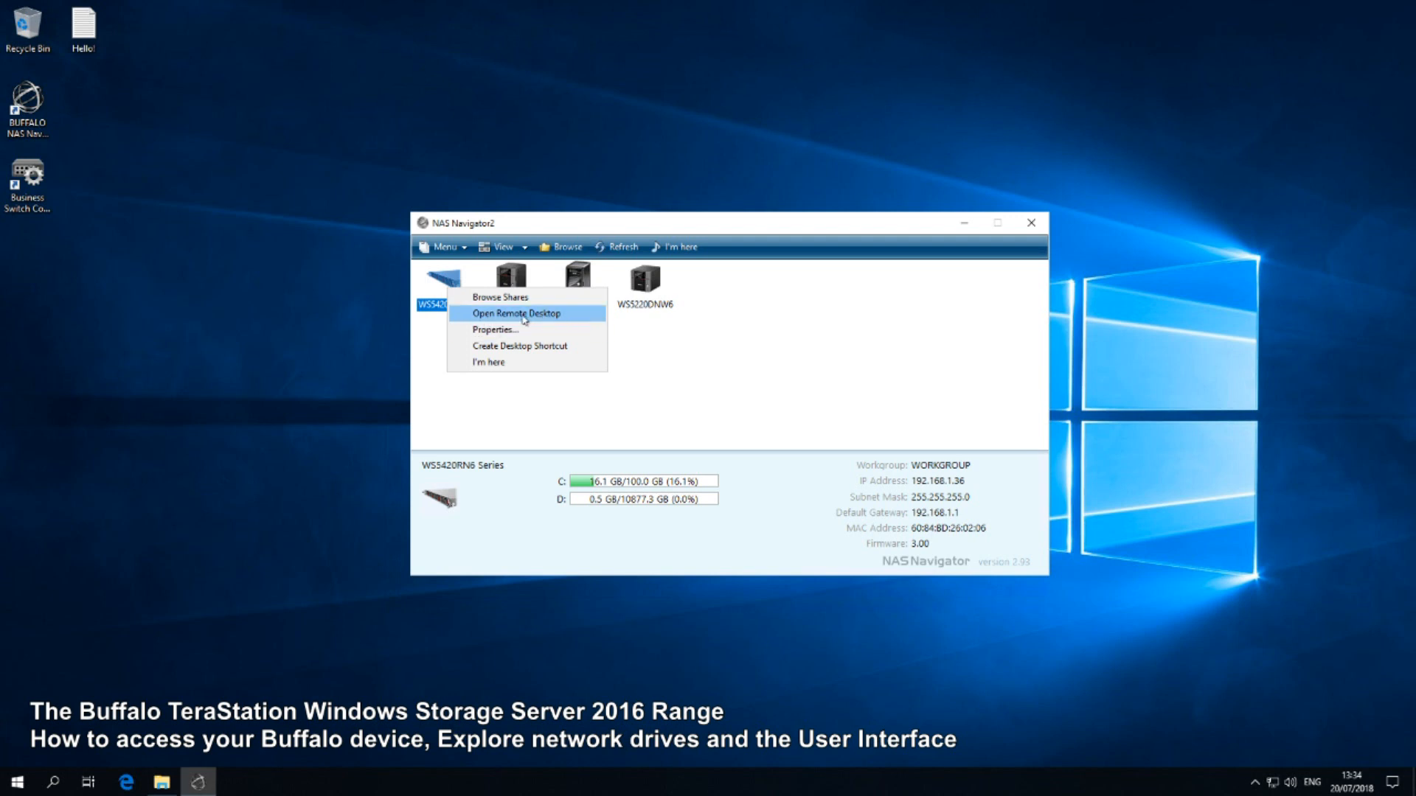
click(495, 329)
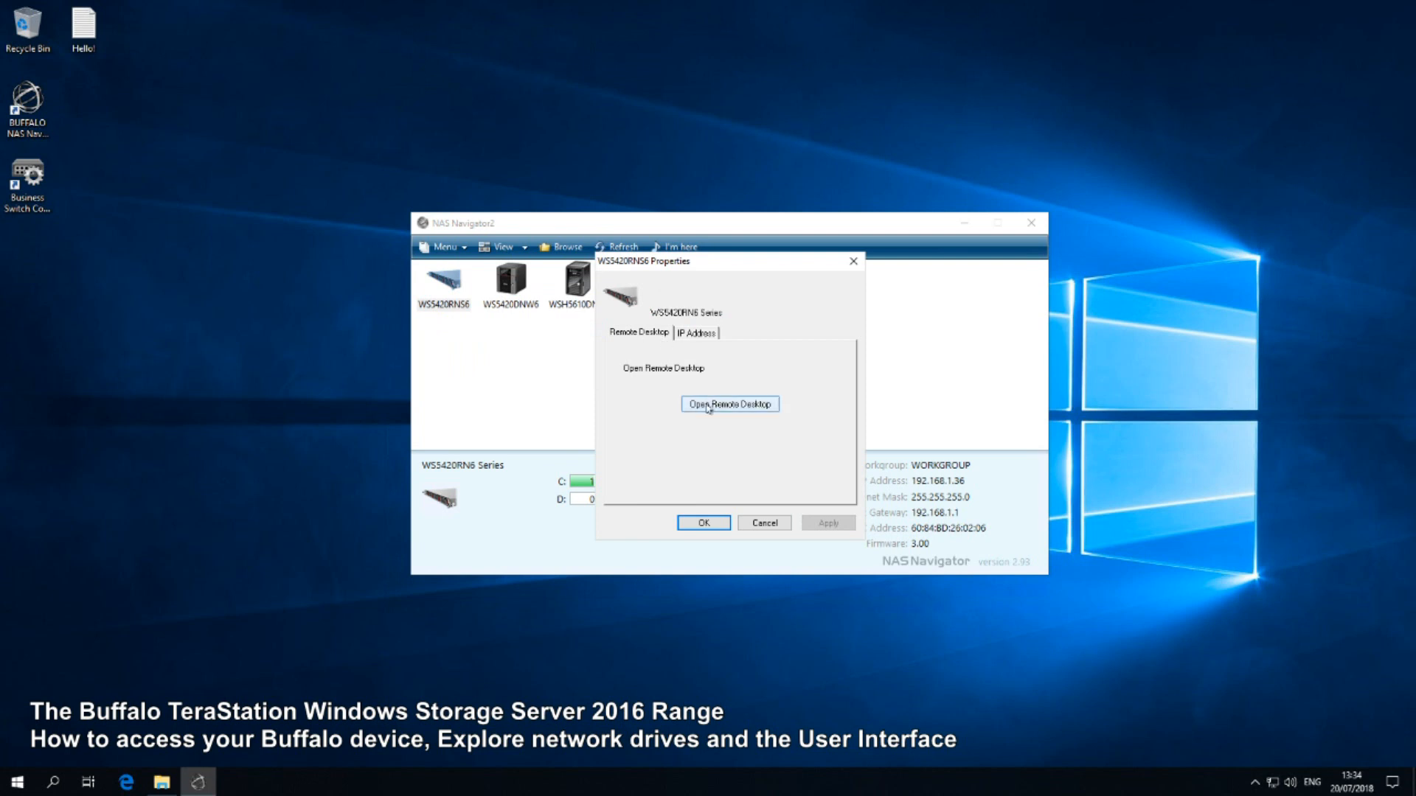
click(696, 332)
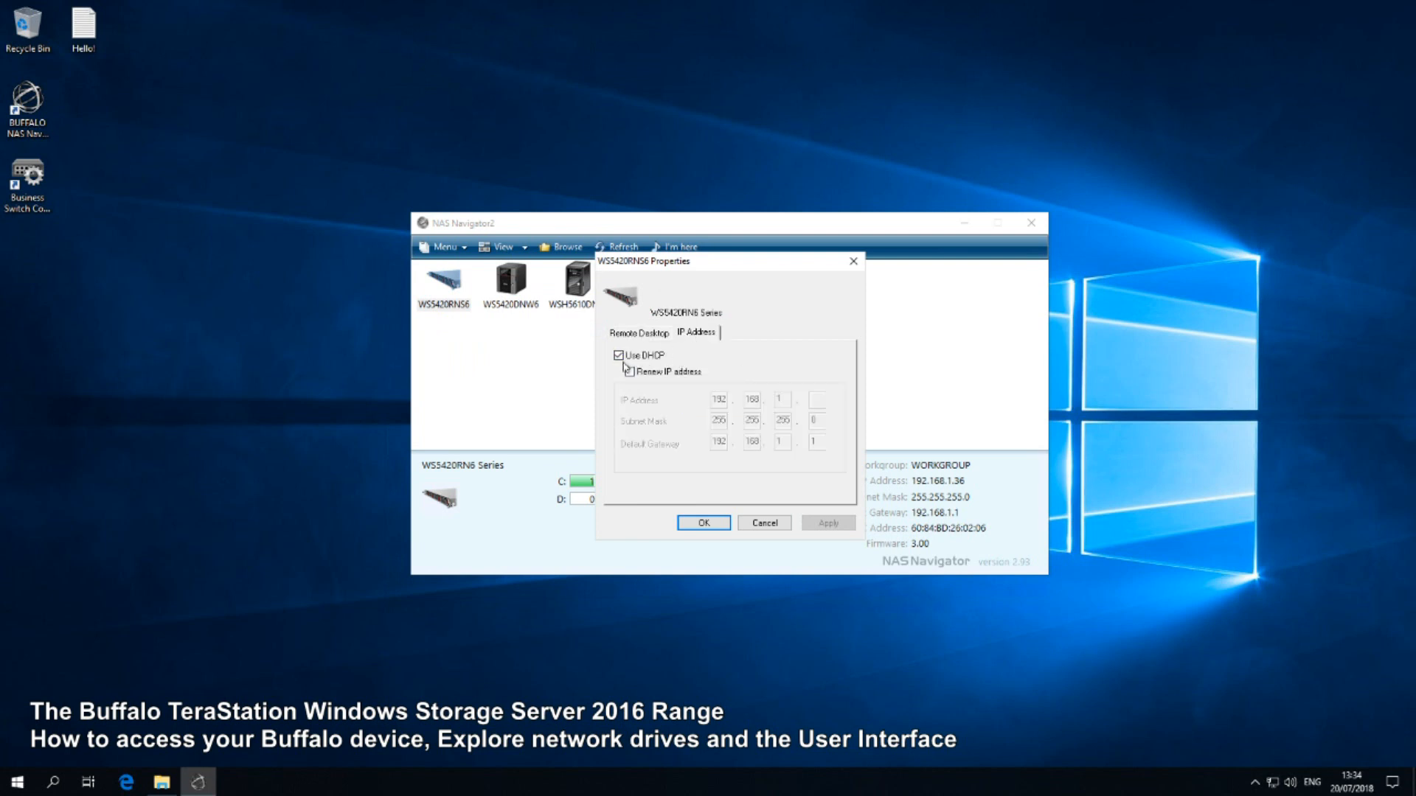
click(623, 371)
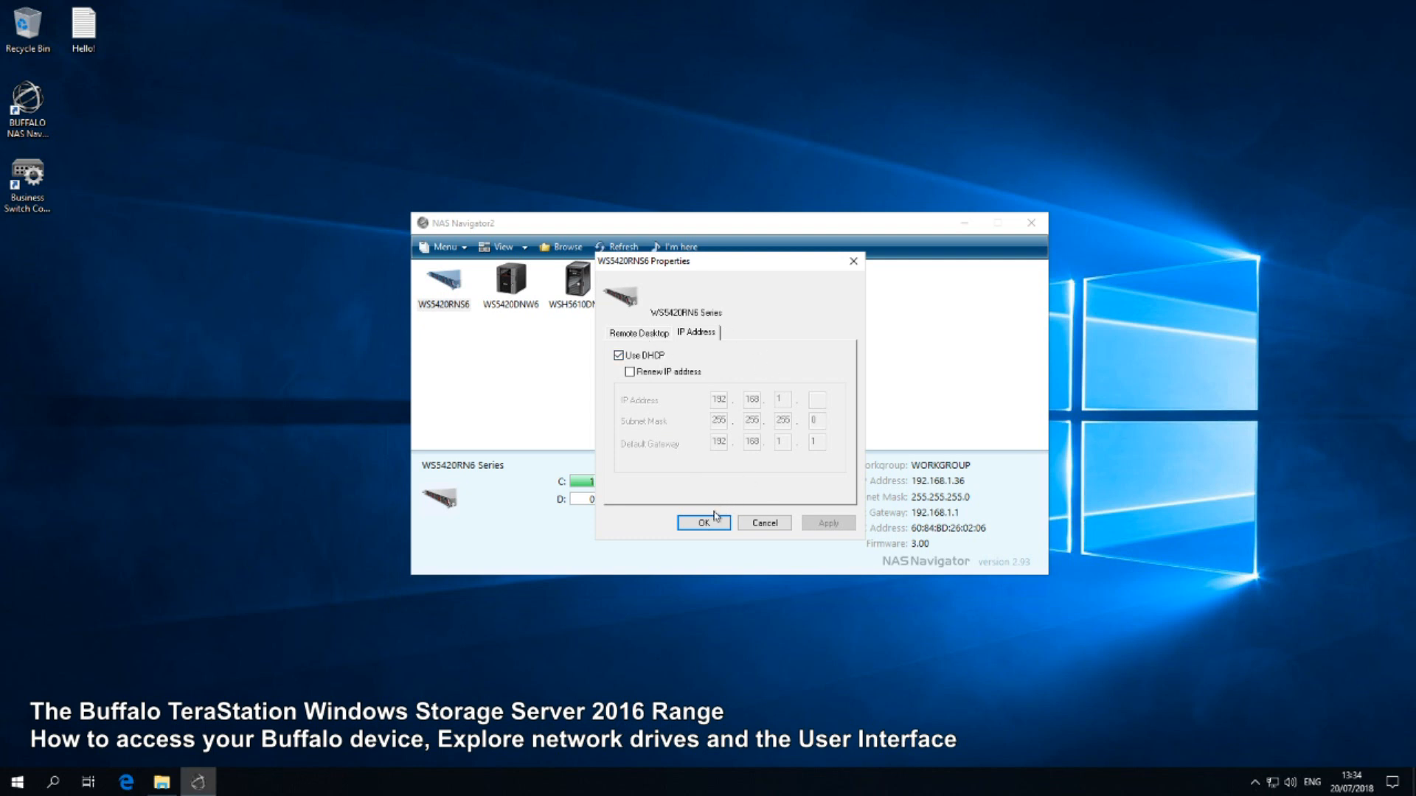
click(704, 522)
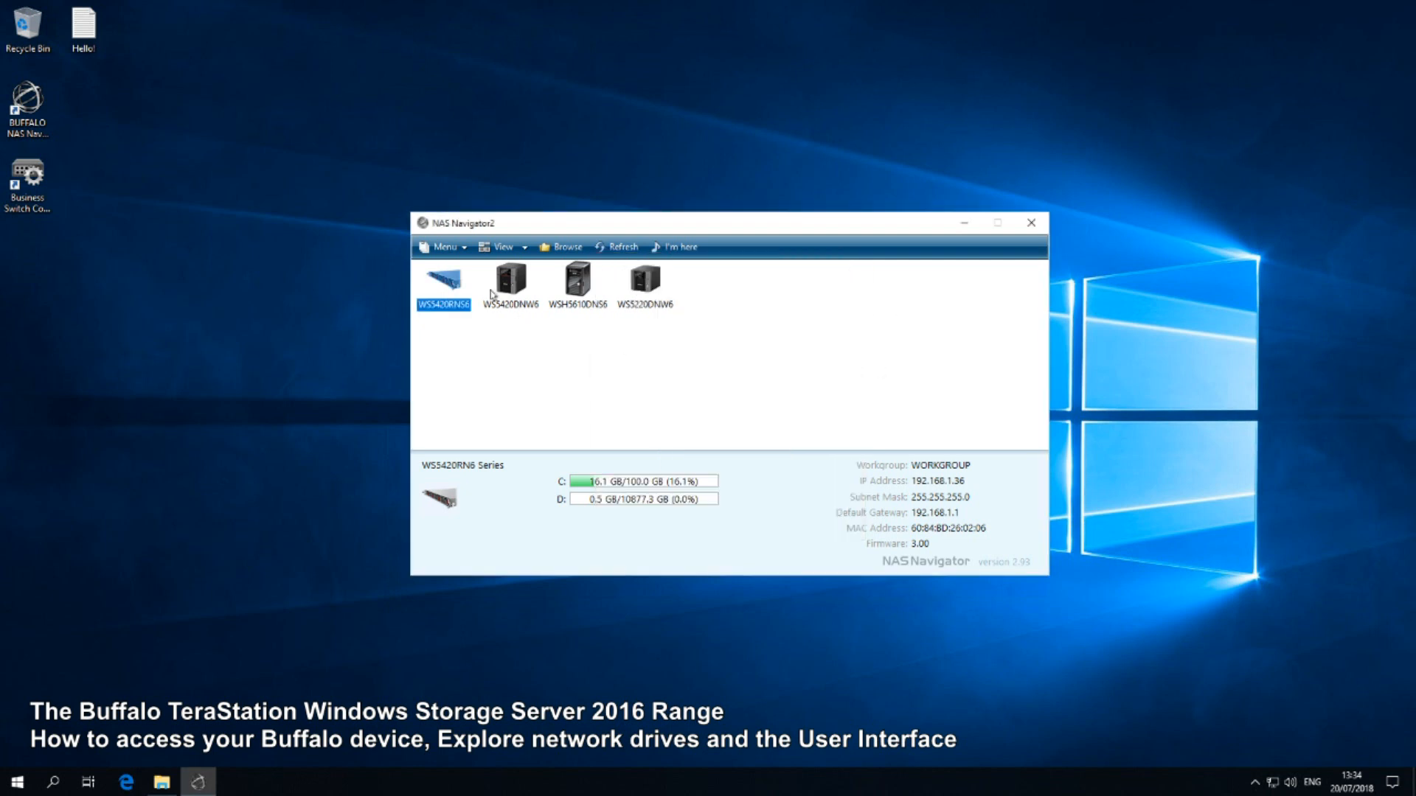
Step: Create a desktop shortcut for the WS5420RN6 device and dismiss the confirmation
right_click(442, 280)
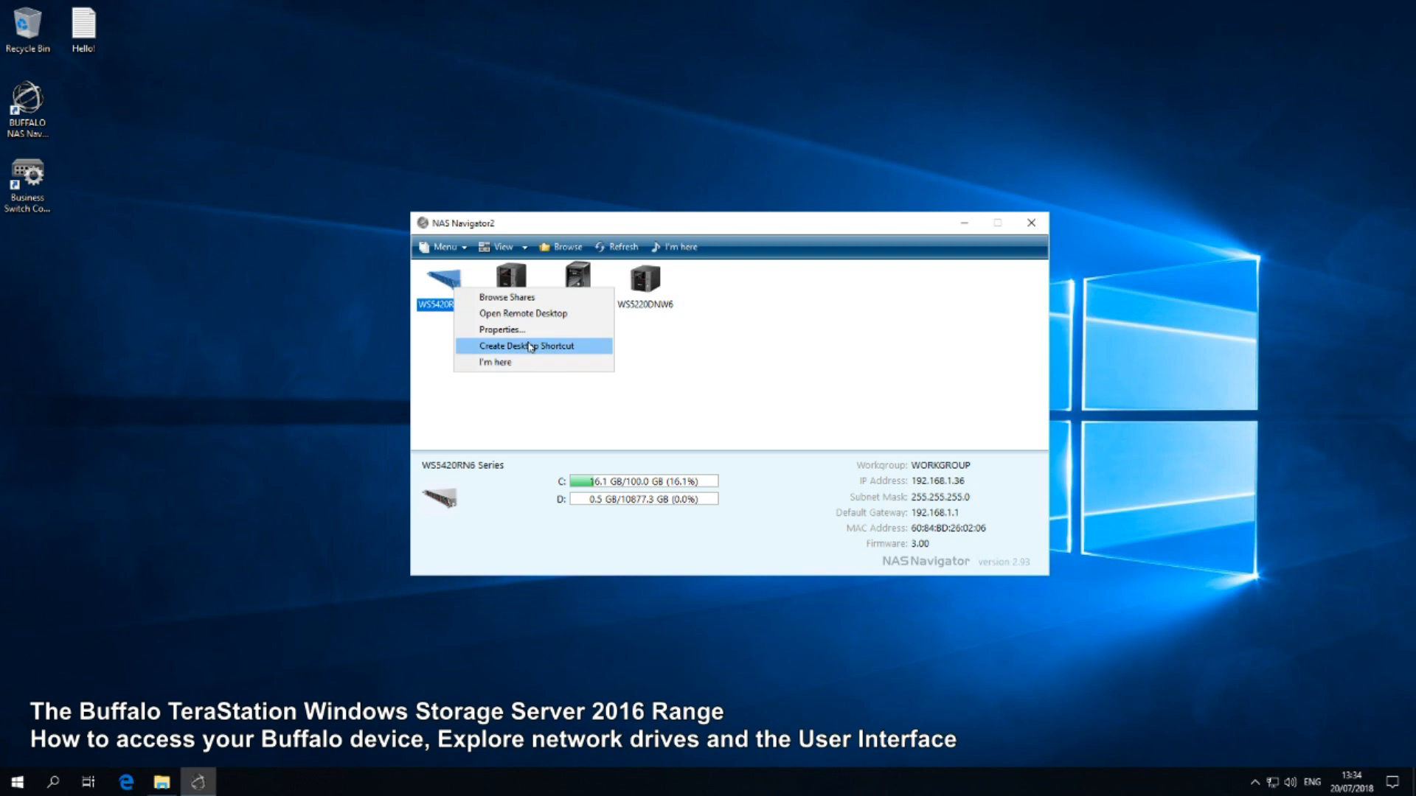
click(532, 346)
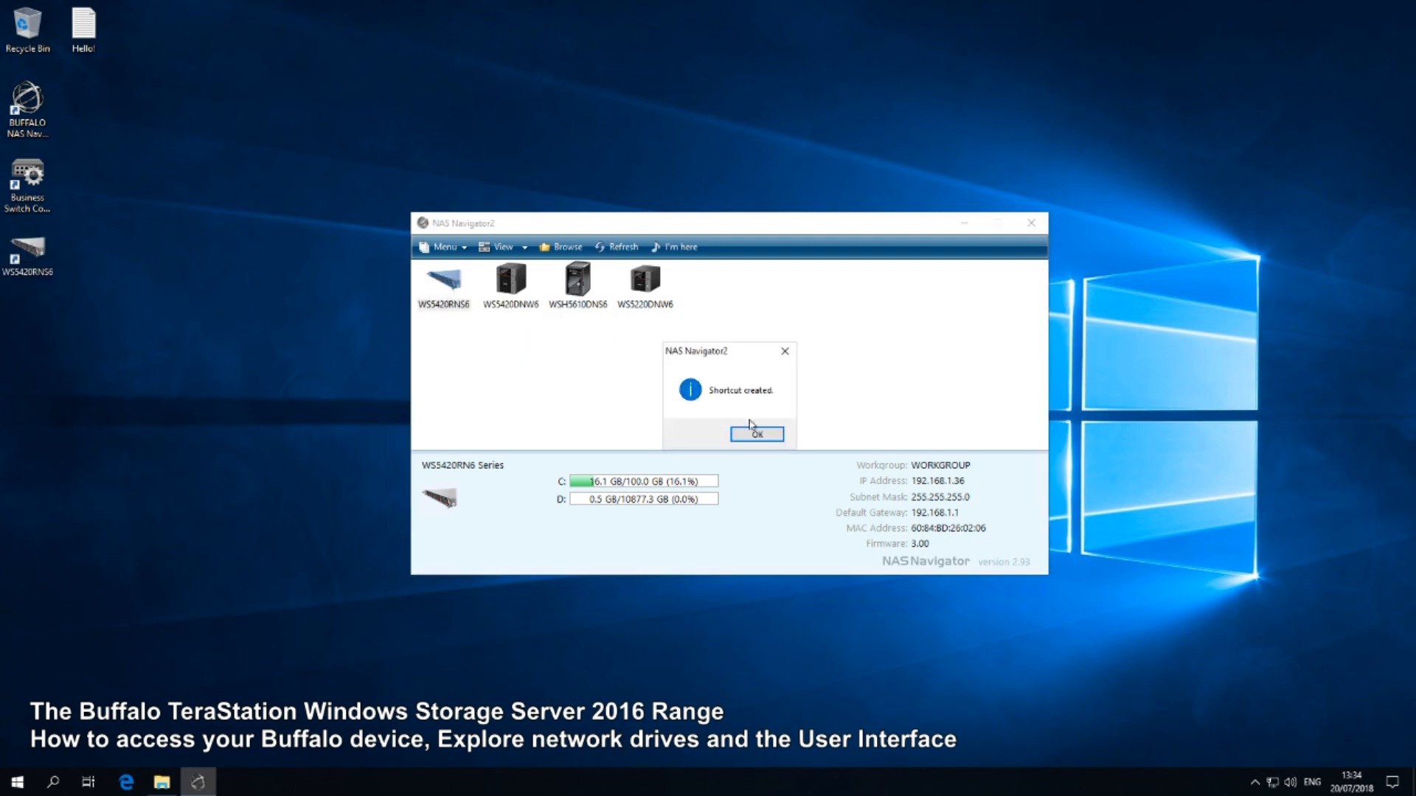
click(755, 434)
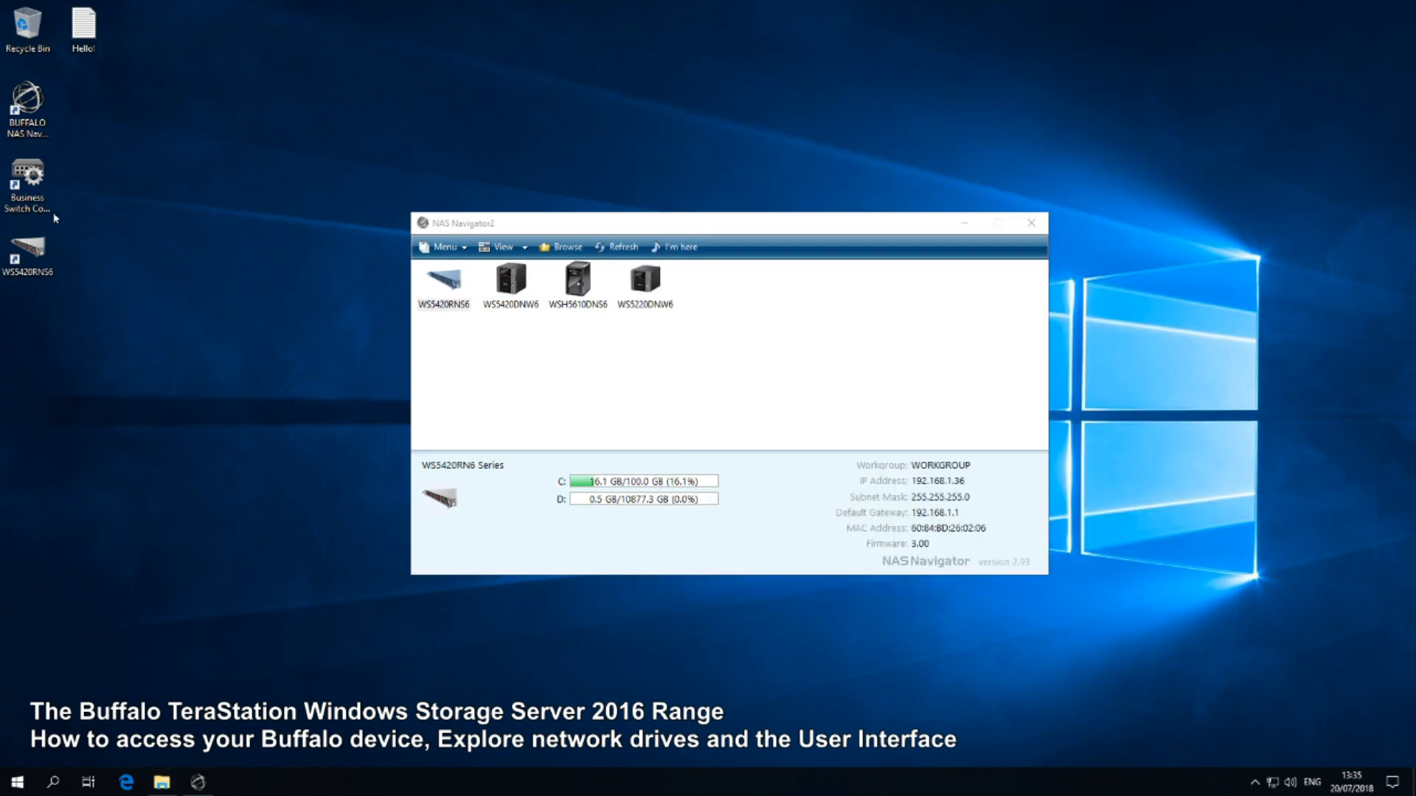
Step: Ask the WS5420RN6 unit to beep via I'm here, then cancel the Confirm Password prompt
right_click(443, 278)
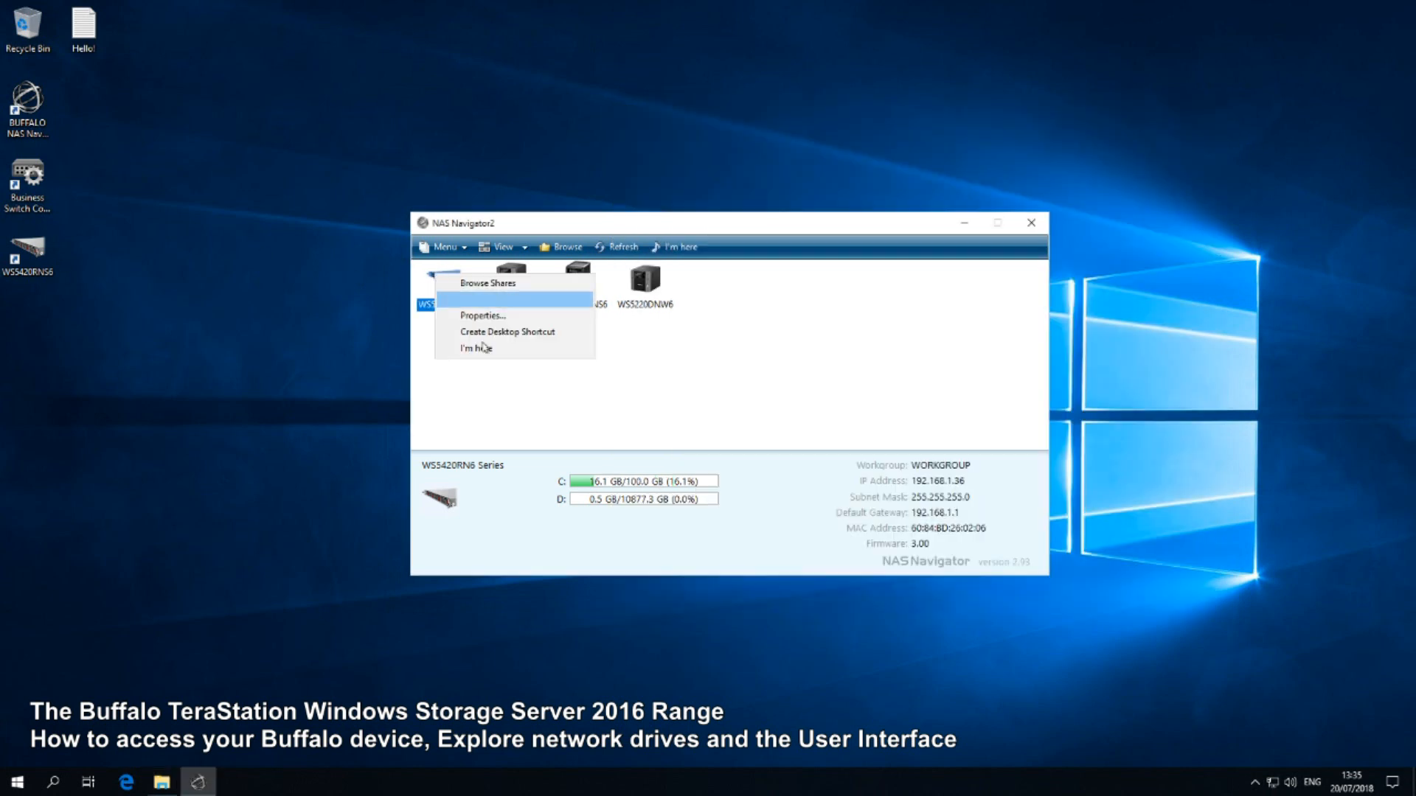
mouse_move(477, 349)
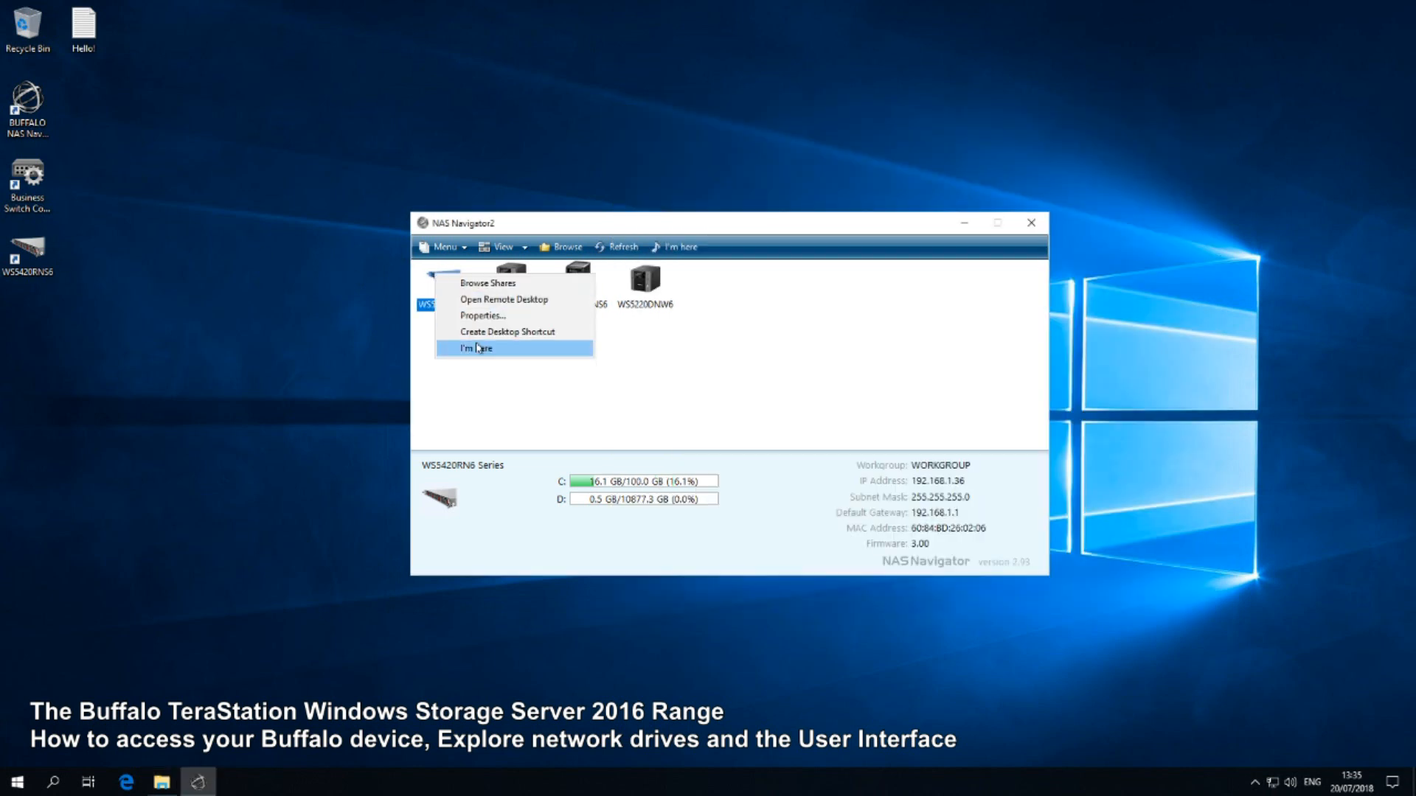
click(477, 347)
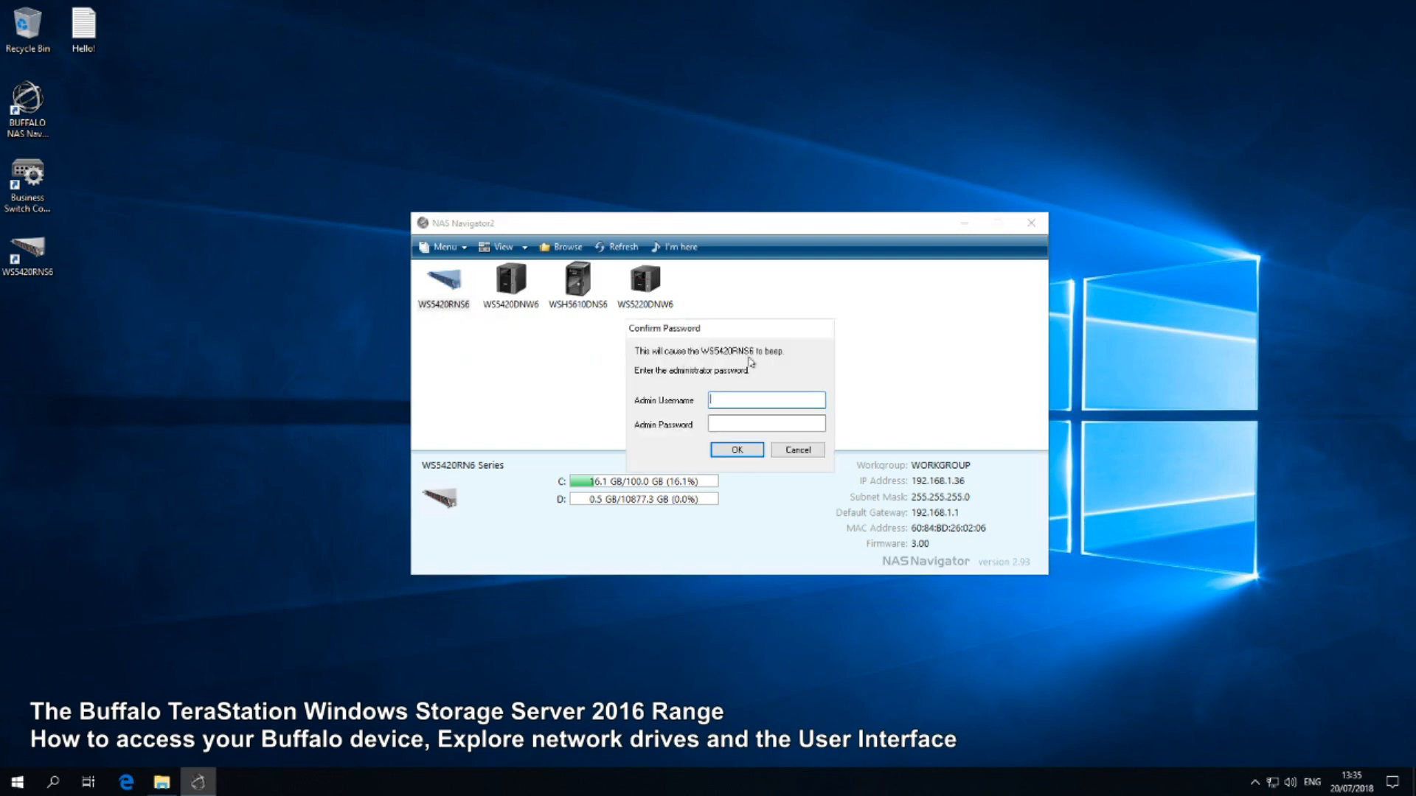
mouse_move(792, 393)
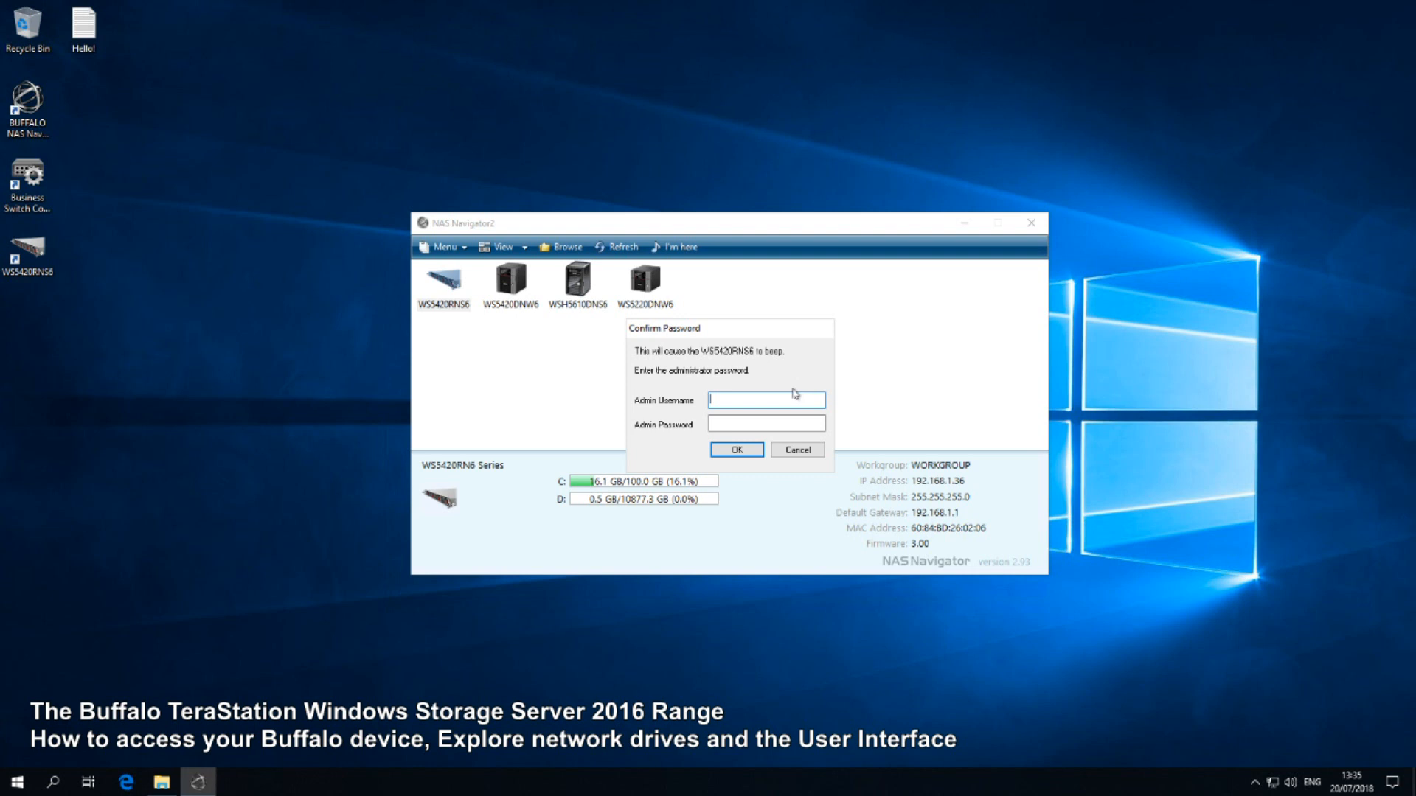
mouse_move(382, 251)
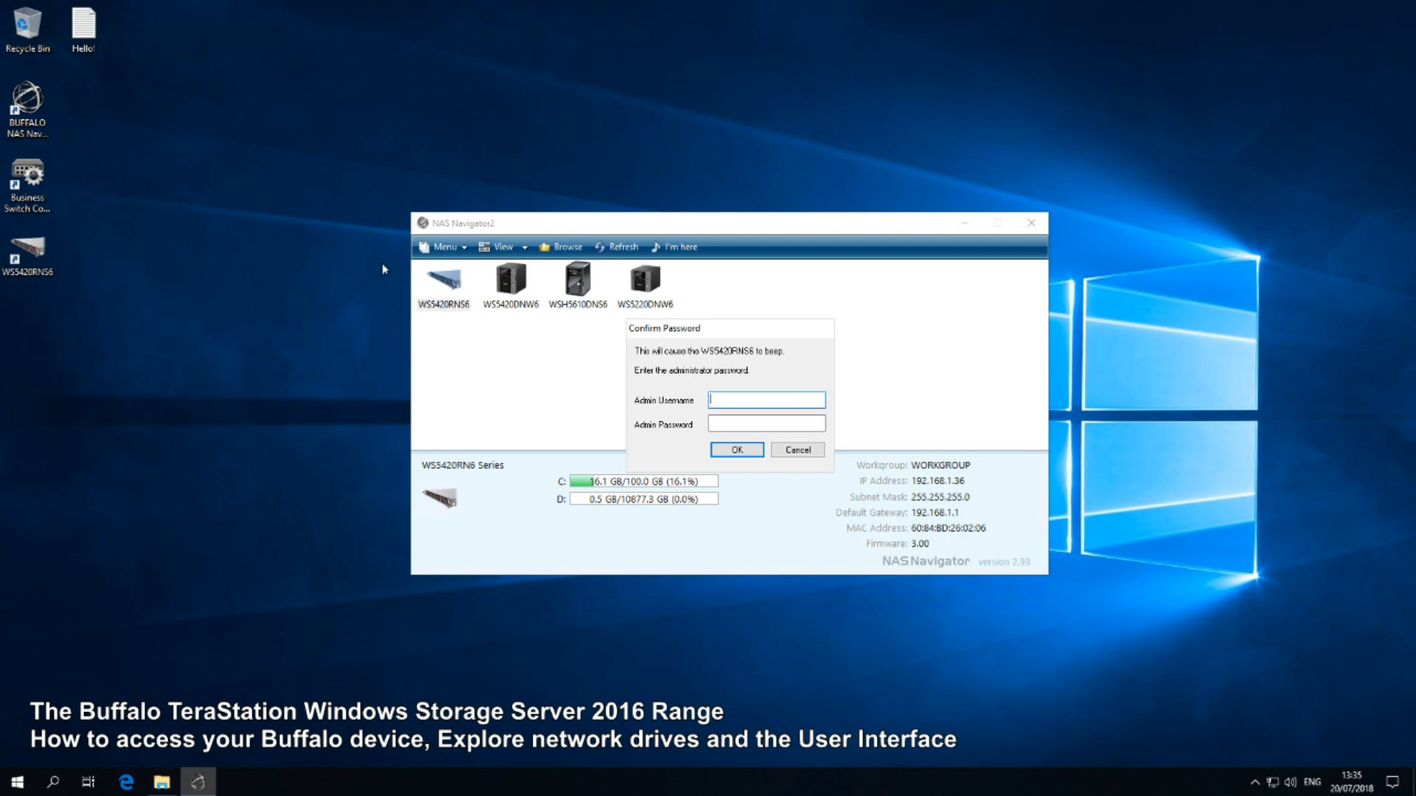
mouse_move(545, 317)
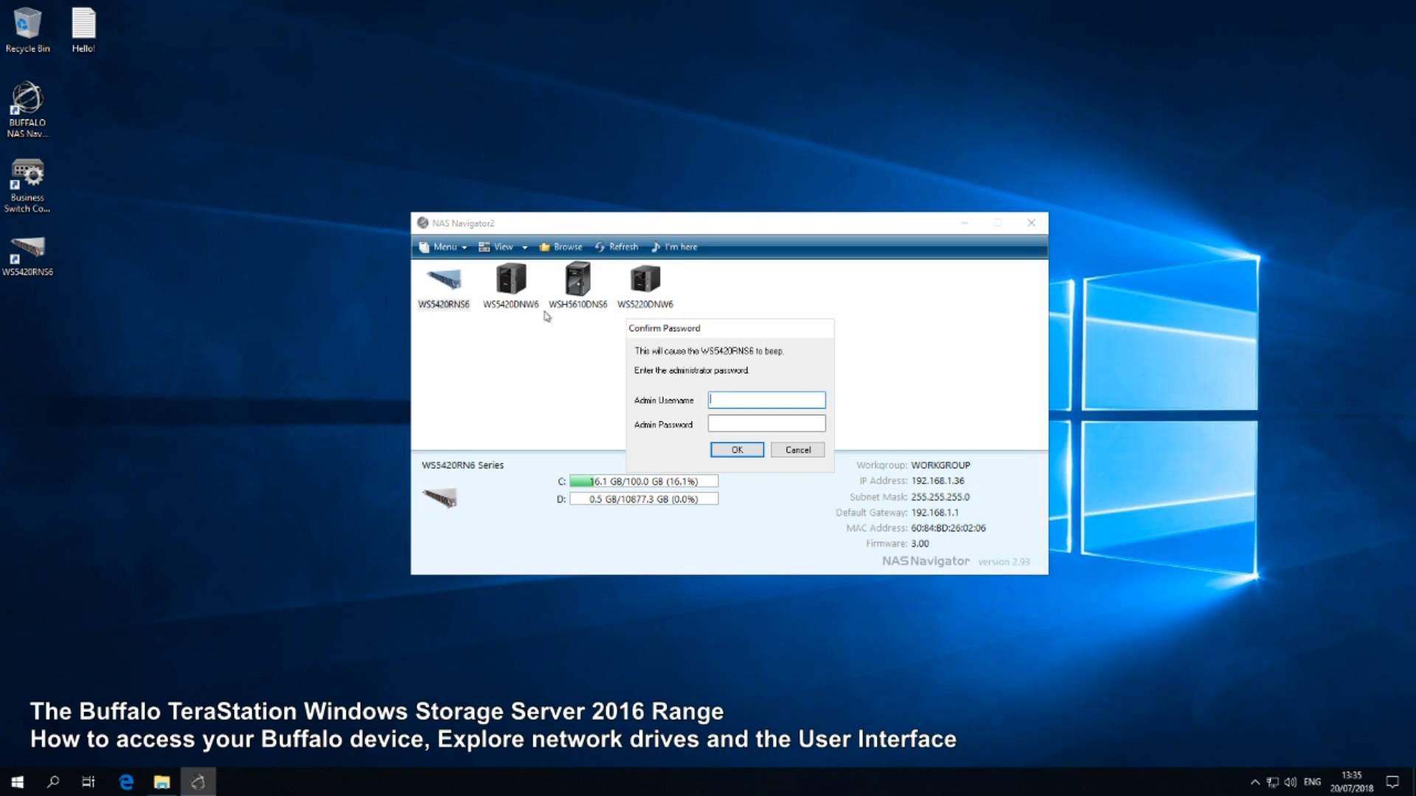
click(767, 400)
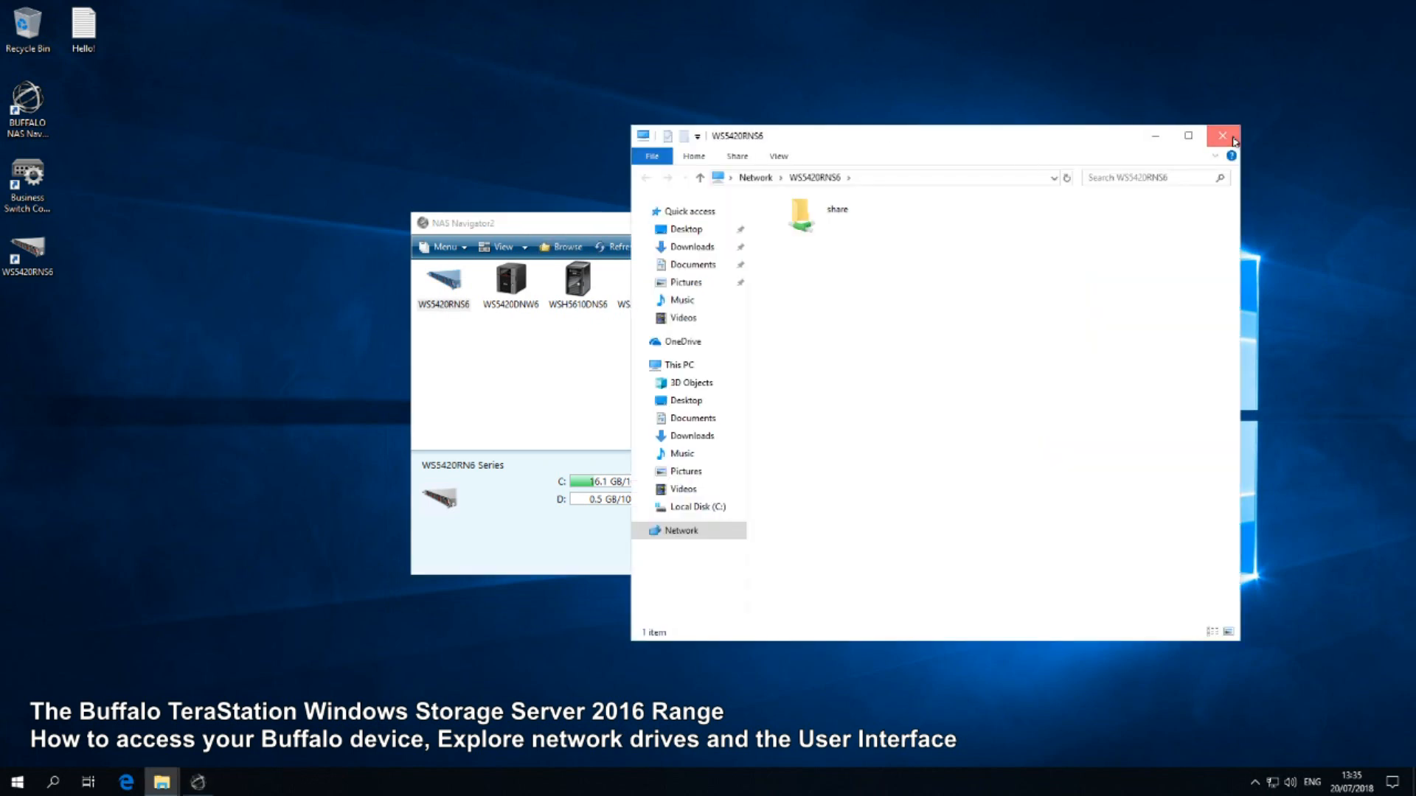
Step: Close the WS5420RN6 share window and start Open Remote Desktop for the WS5420DNW6 device
click(1222, 135)
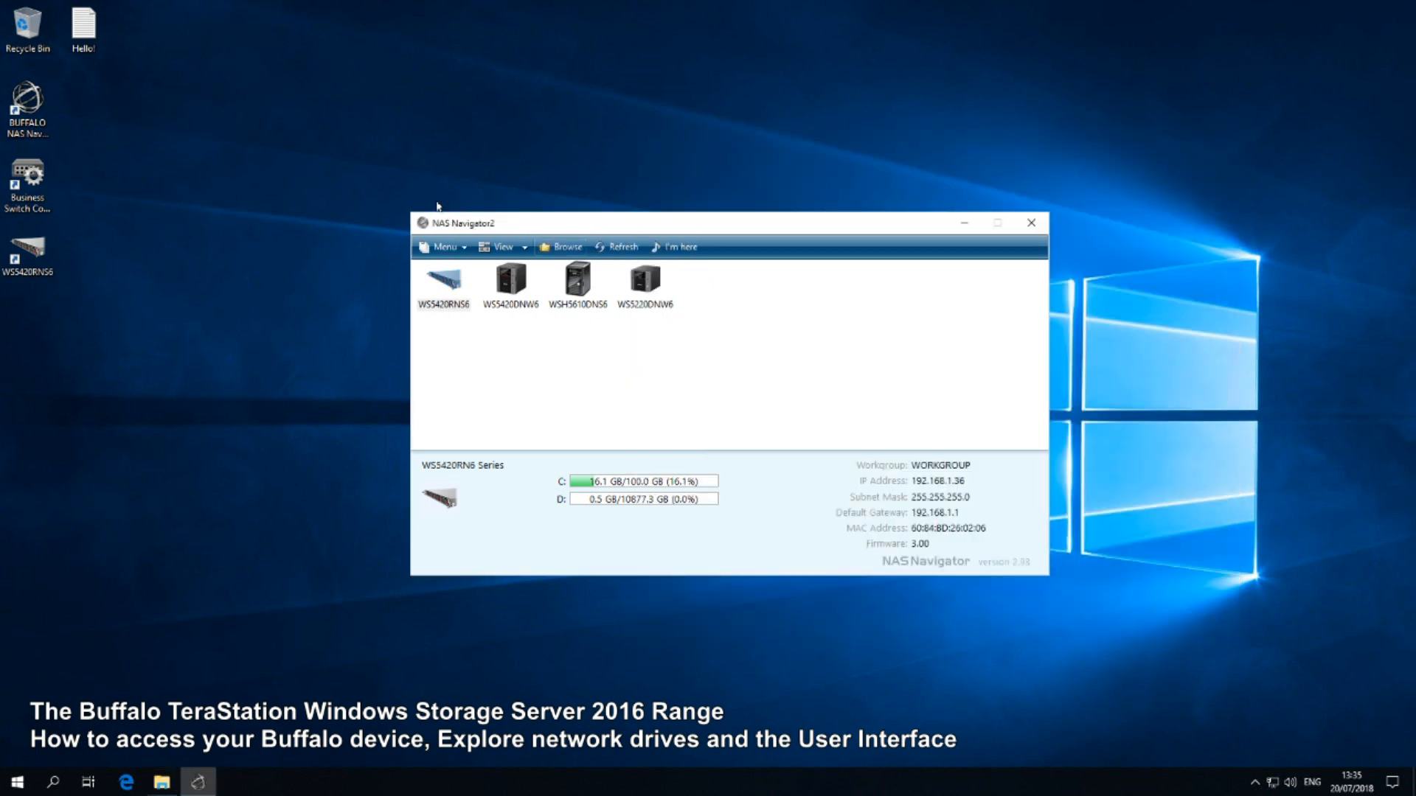
mouse_move(575, 363)
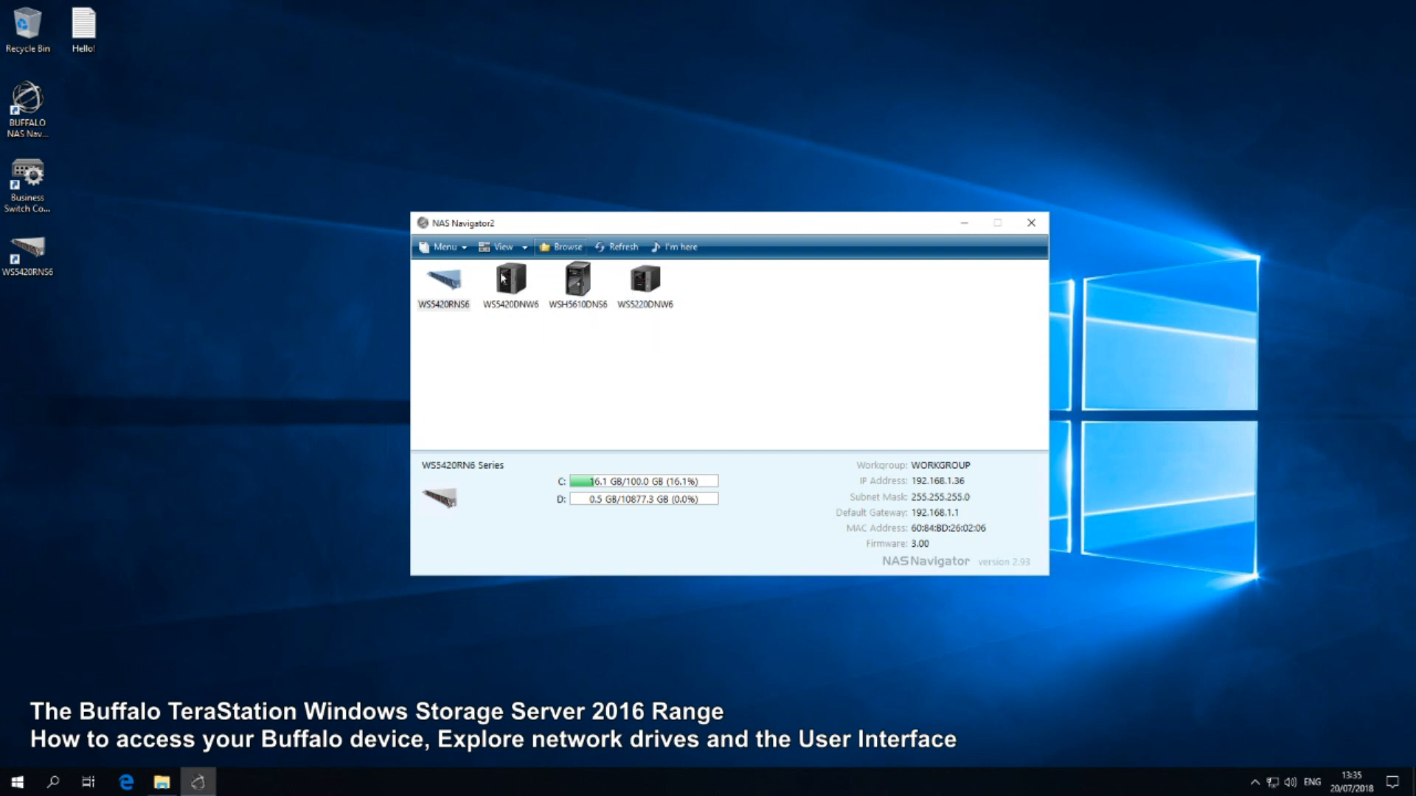
mouse_move(535, 285)
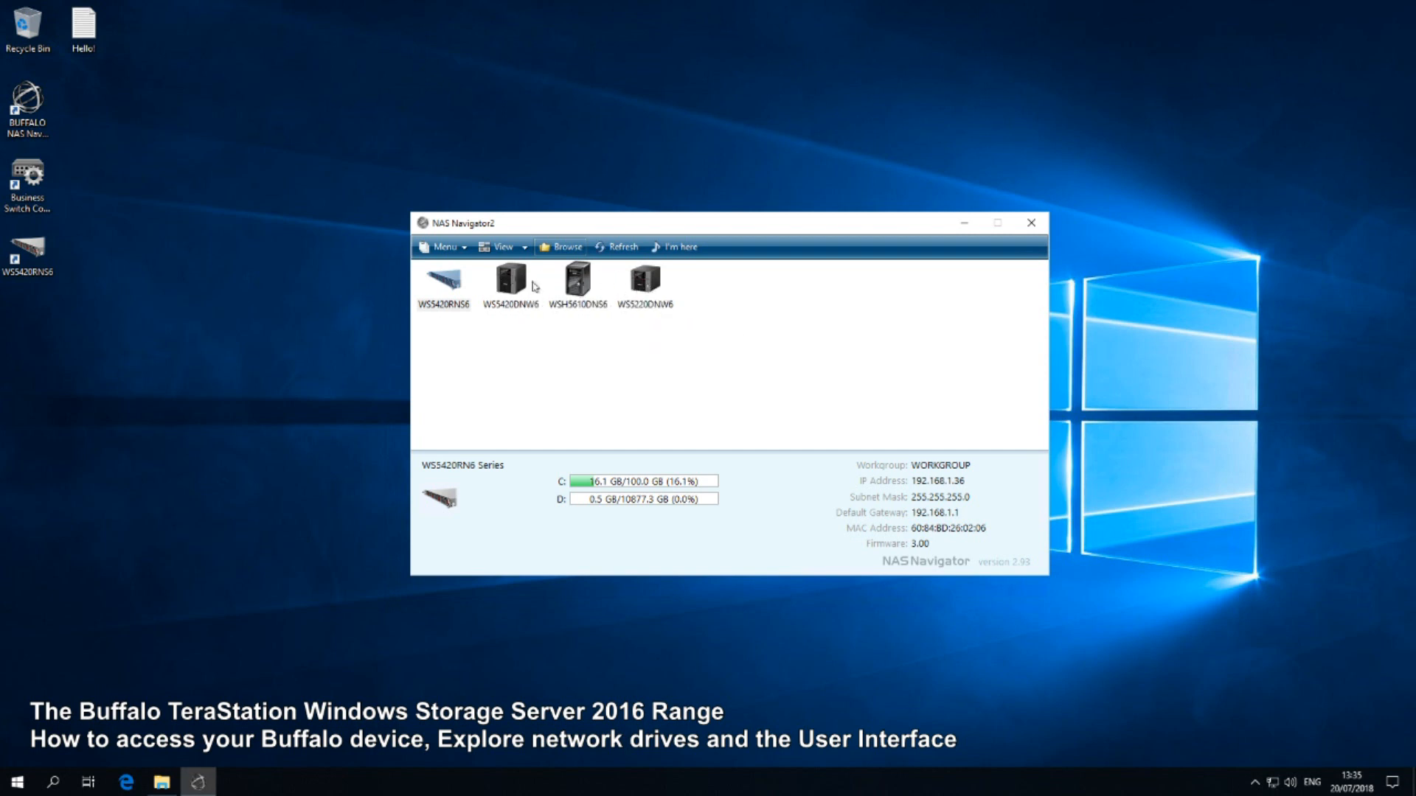
click(510, 280)
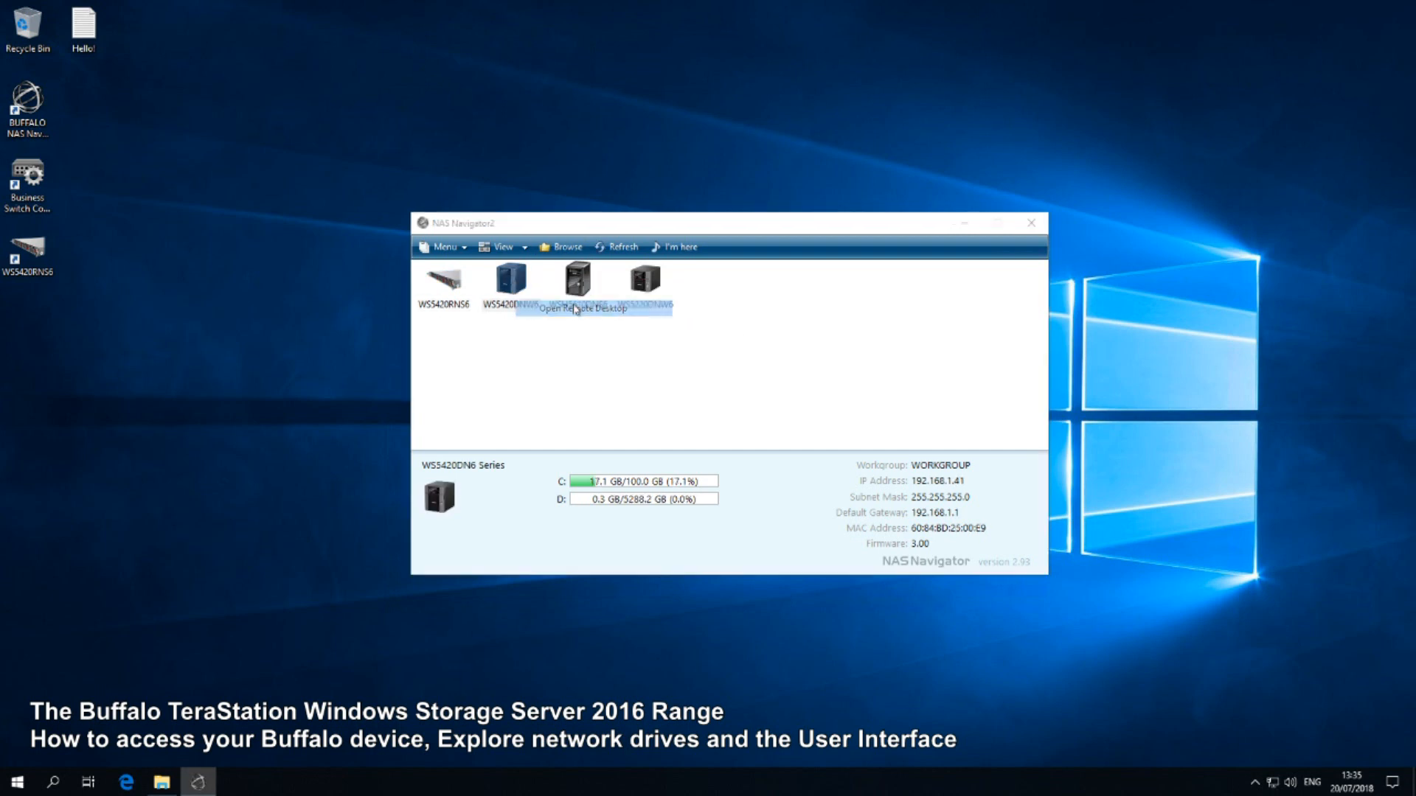
click(585, 310)
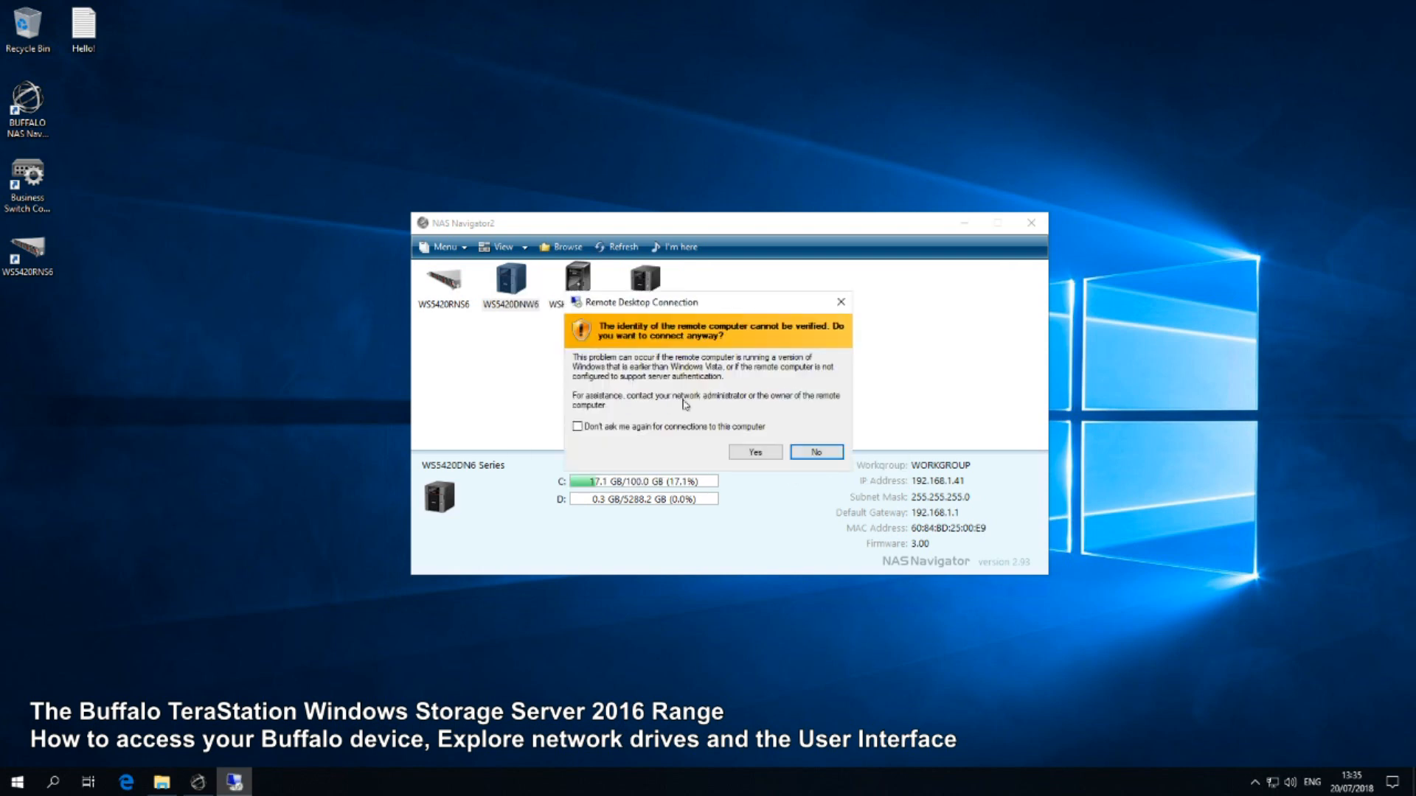
Step: Accept the unverified identity warning and sign in as Administrator to the WS5420DN6 desktop
click(753, 452)
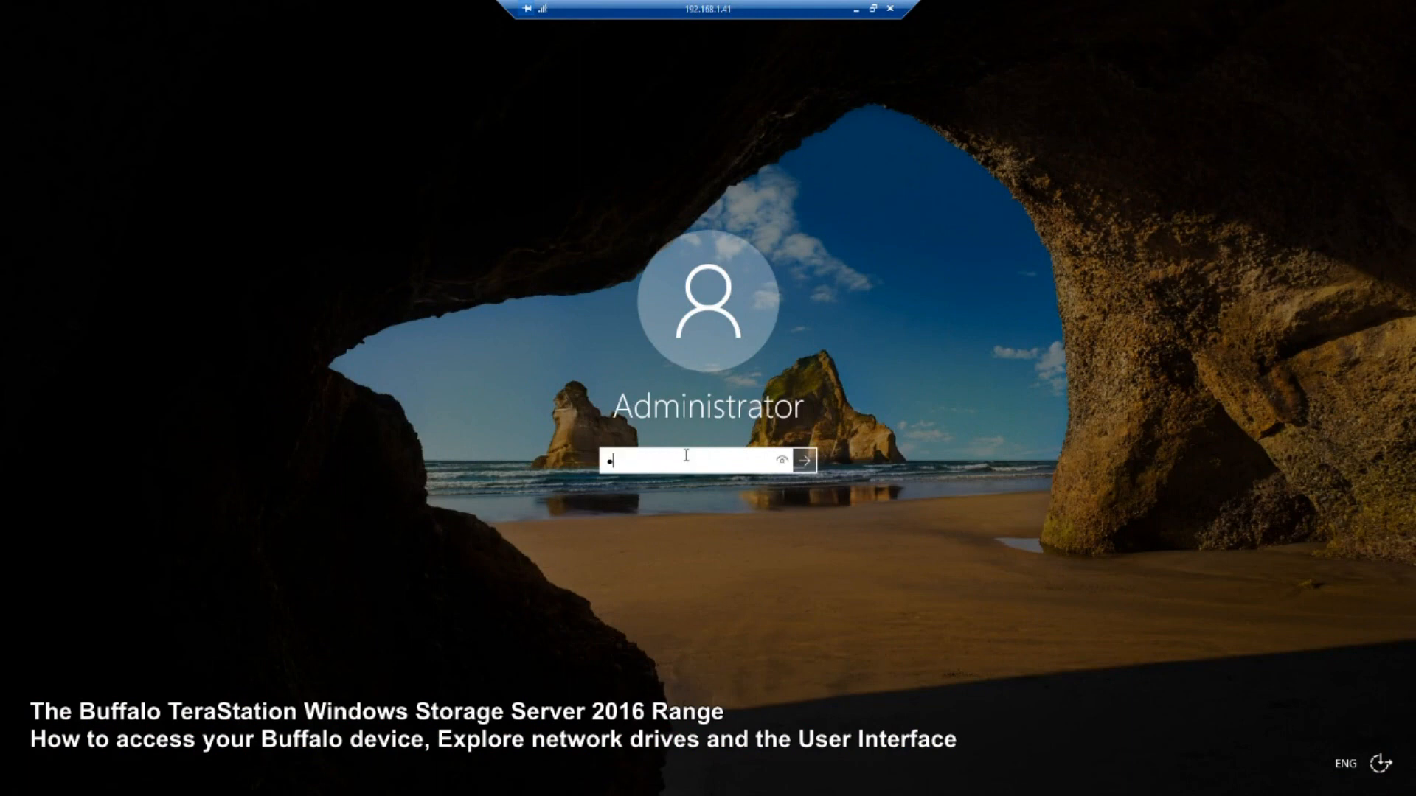
click(801, 460)
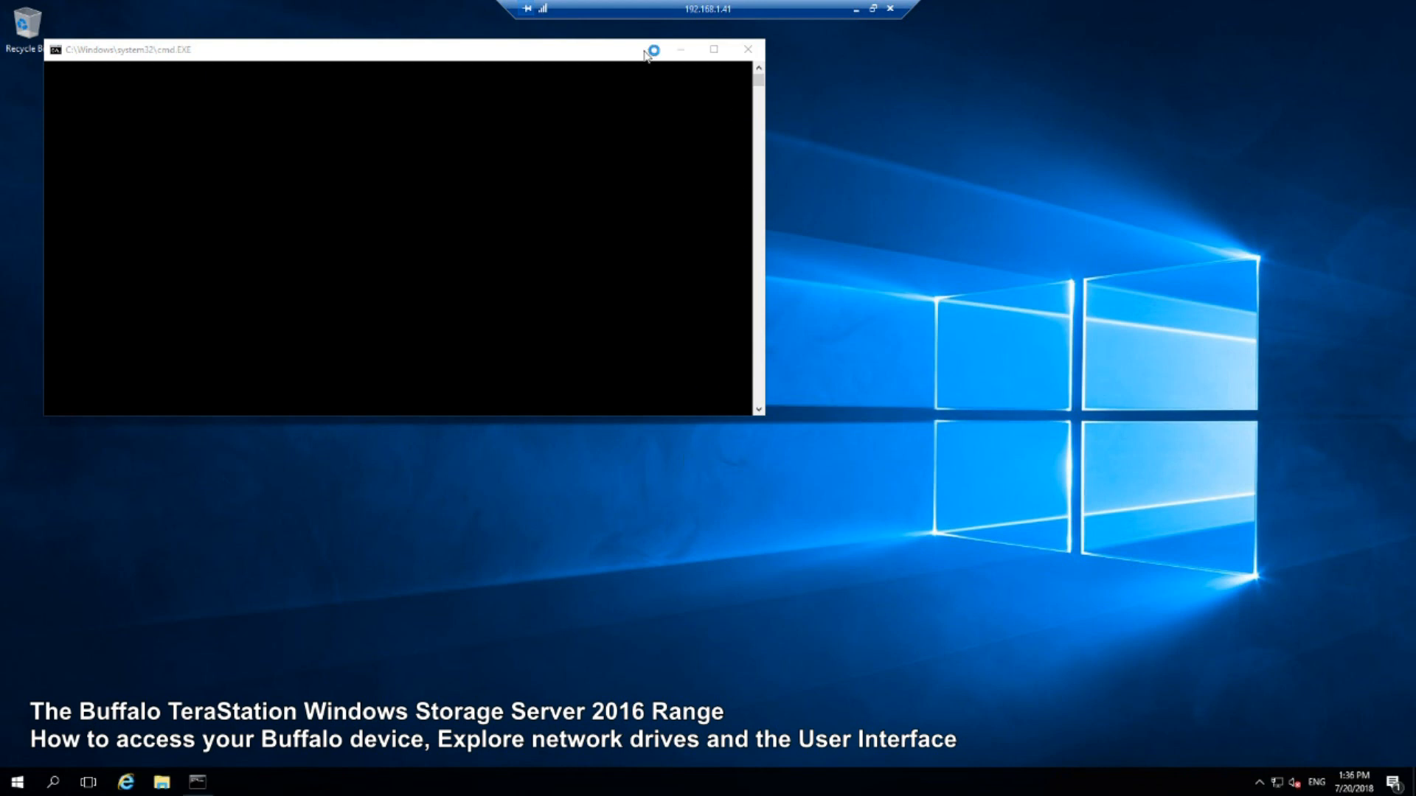
Step: Close the command prompt so Server Manager's Dashboard loads with File and Storage Services, Local Server and All Servers
click(747, 49)
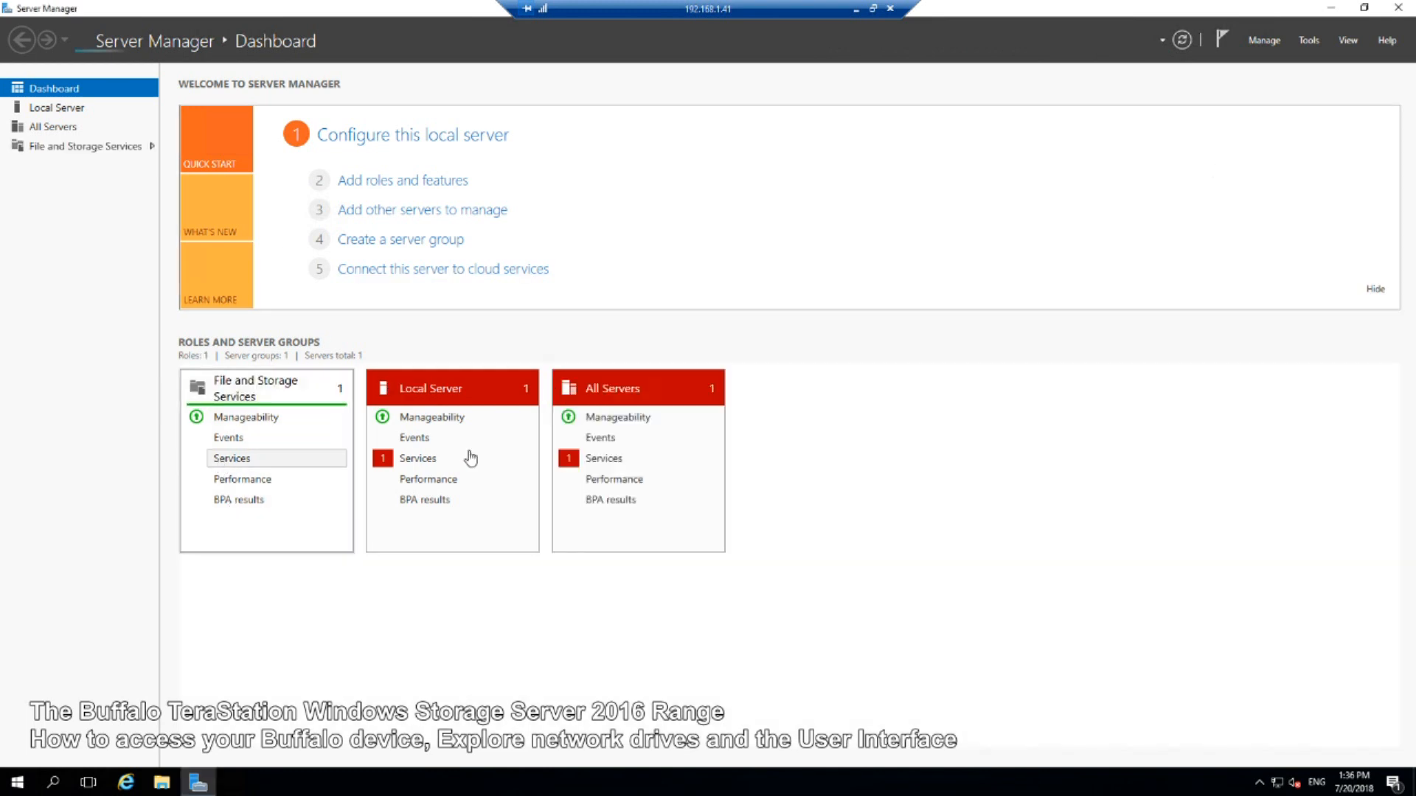
click(418, 458)
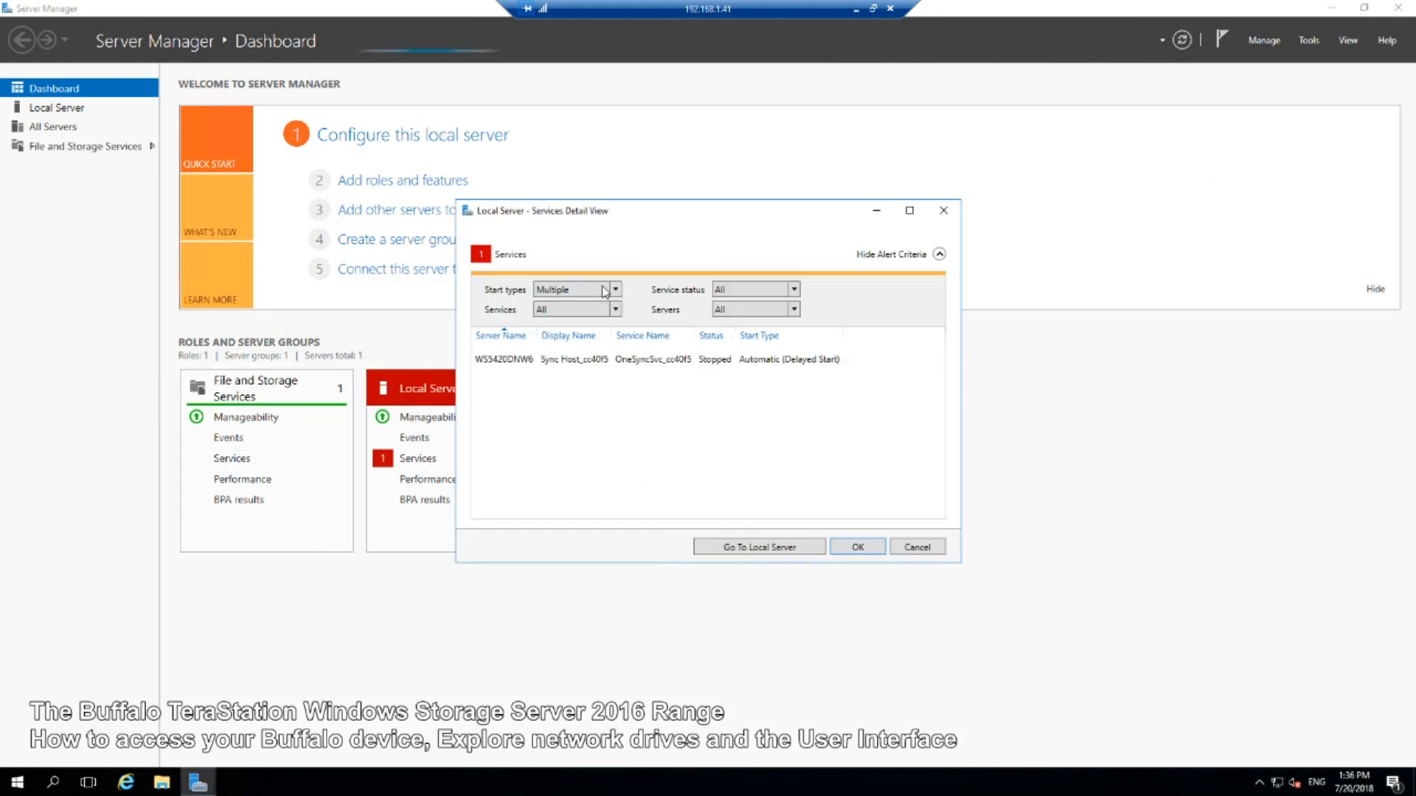
mouse_move(528, 353)
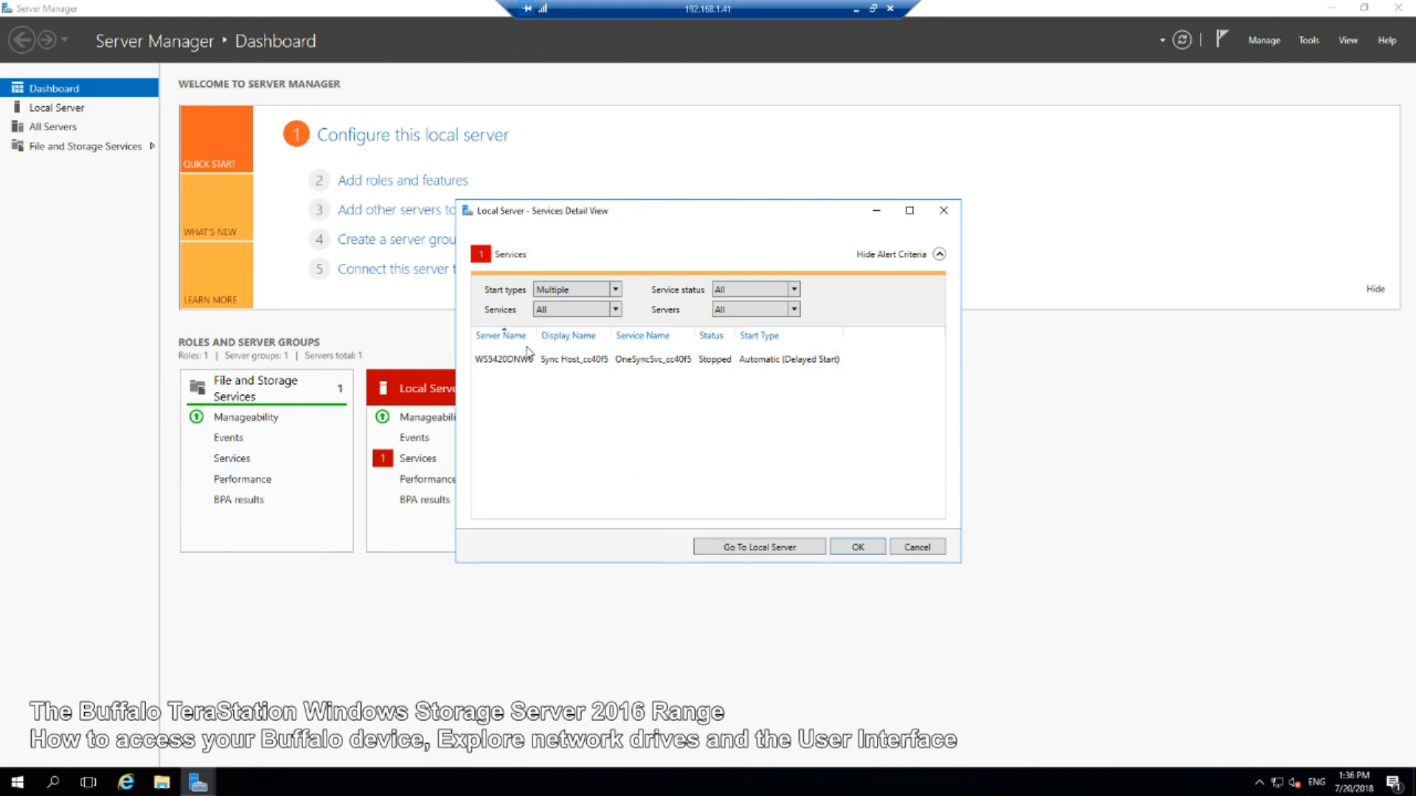
mouse_move(636, 370)
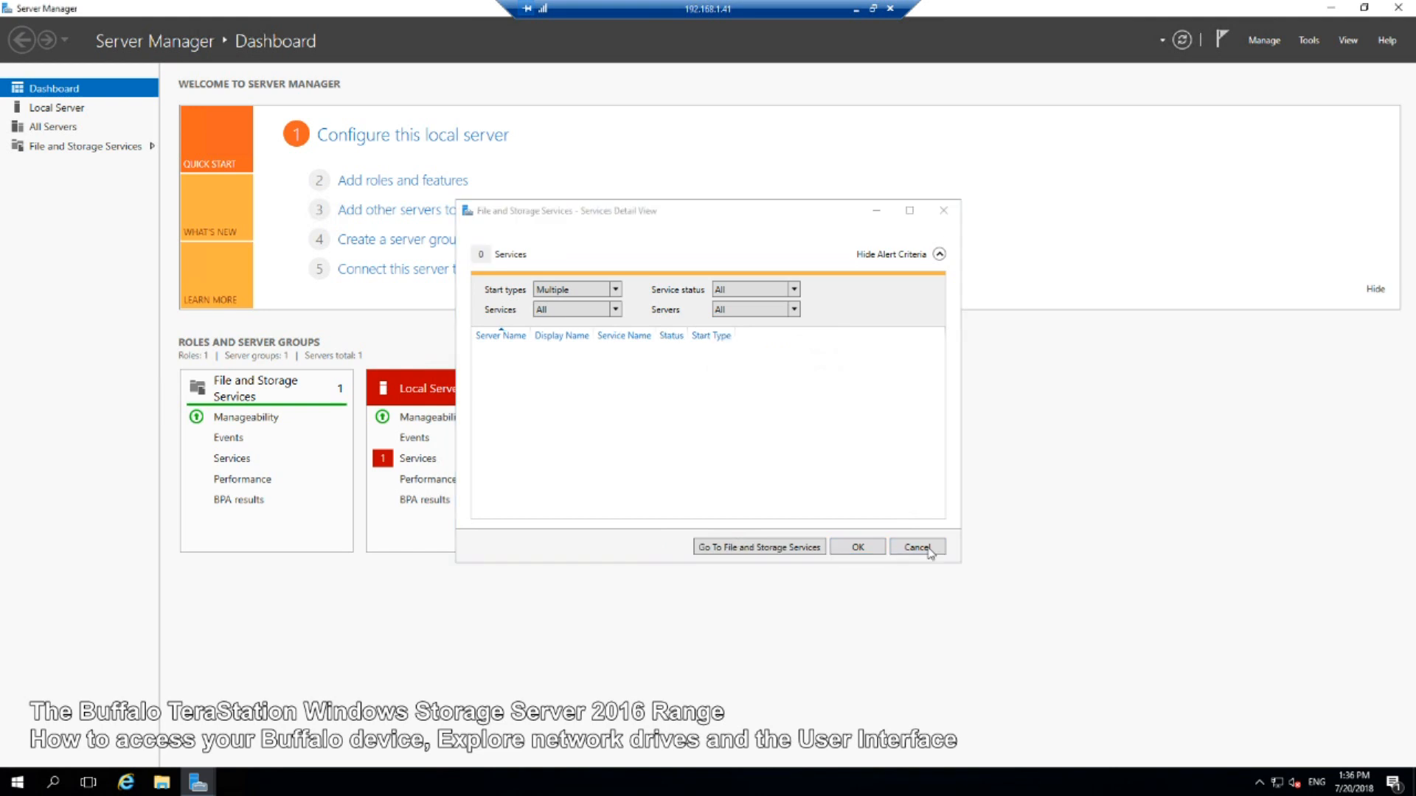
click(917, 547)
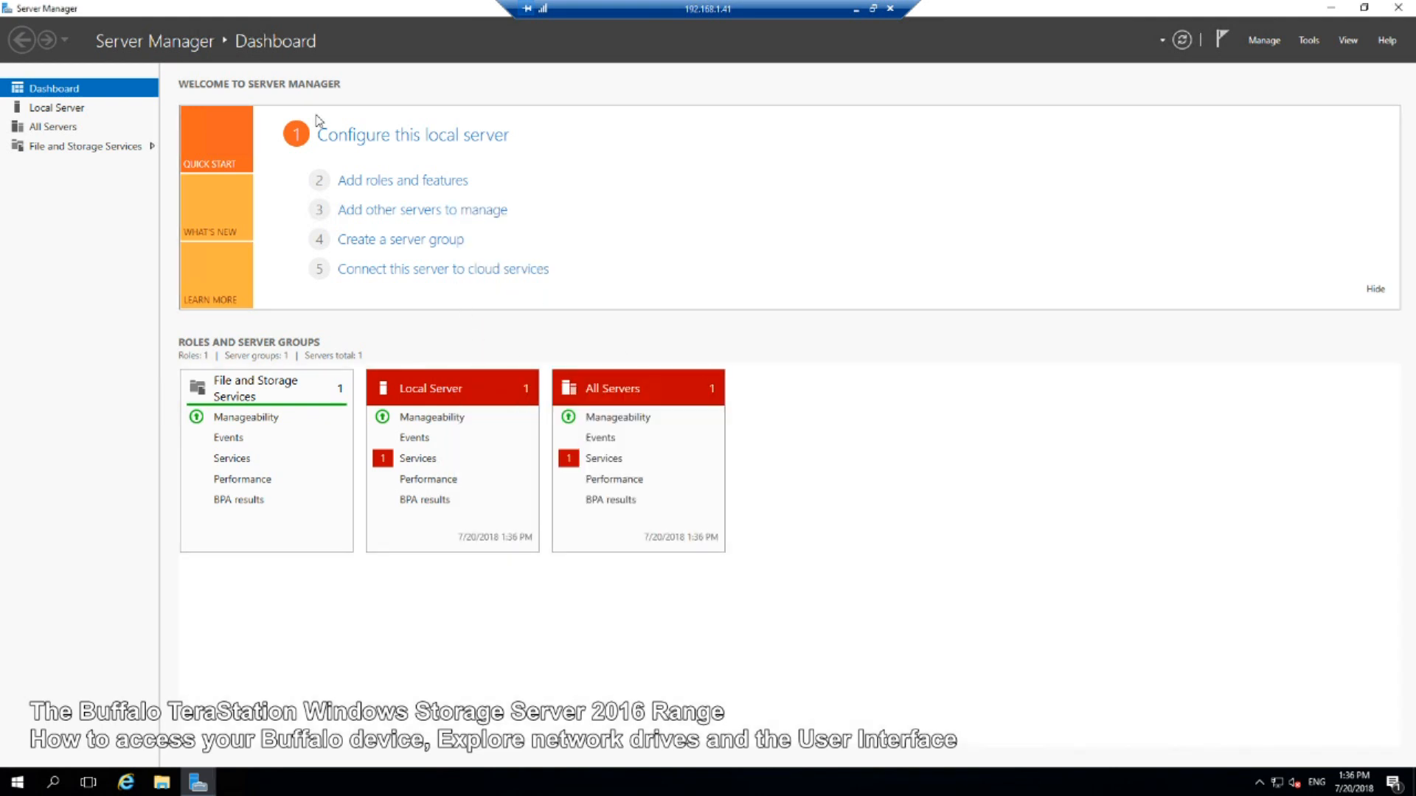
mouse_move(445, 441)
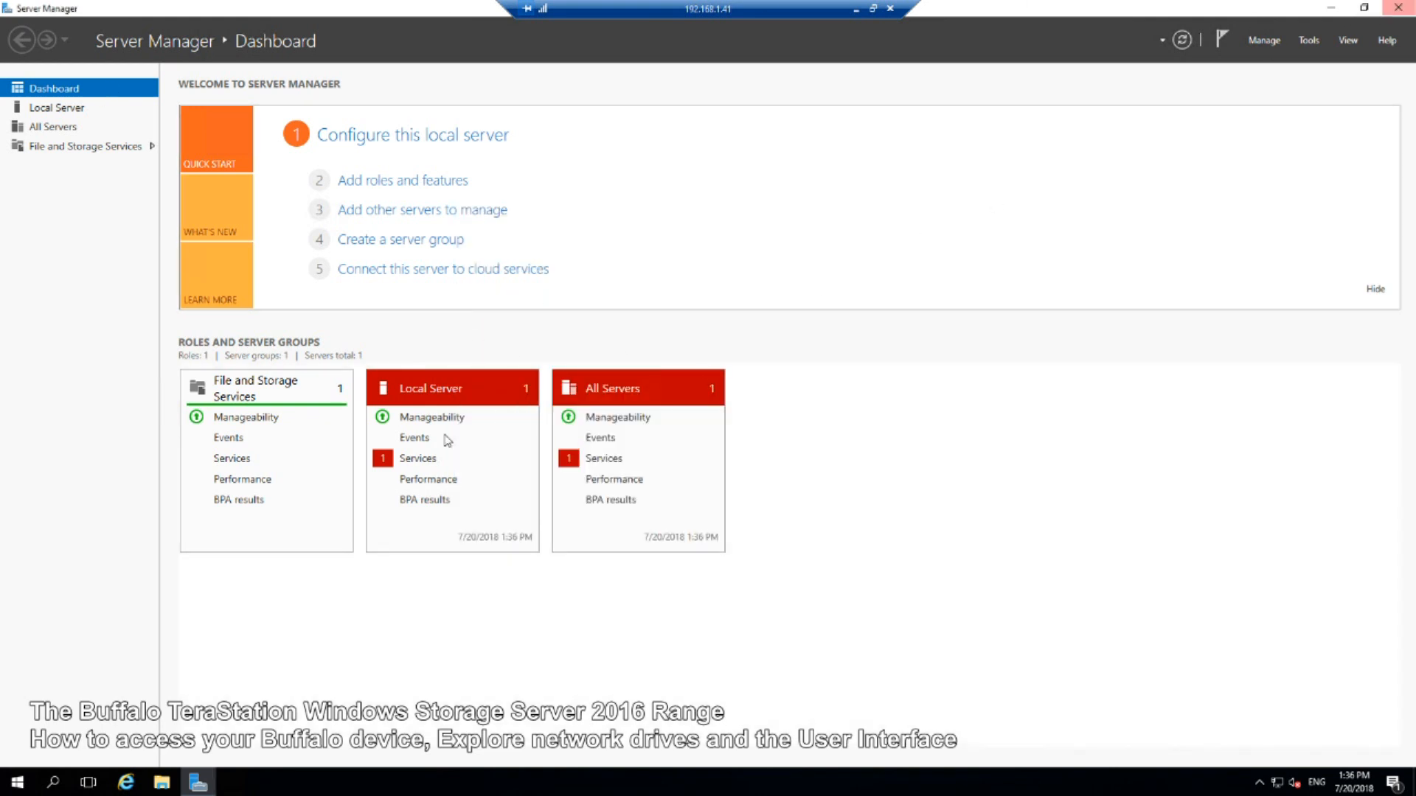
Step: Hide Server Manager and bring up the remote server's Start menu with its Windows Server and Buffalo tiles
click(1405, 9)
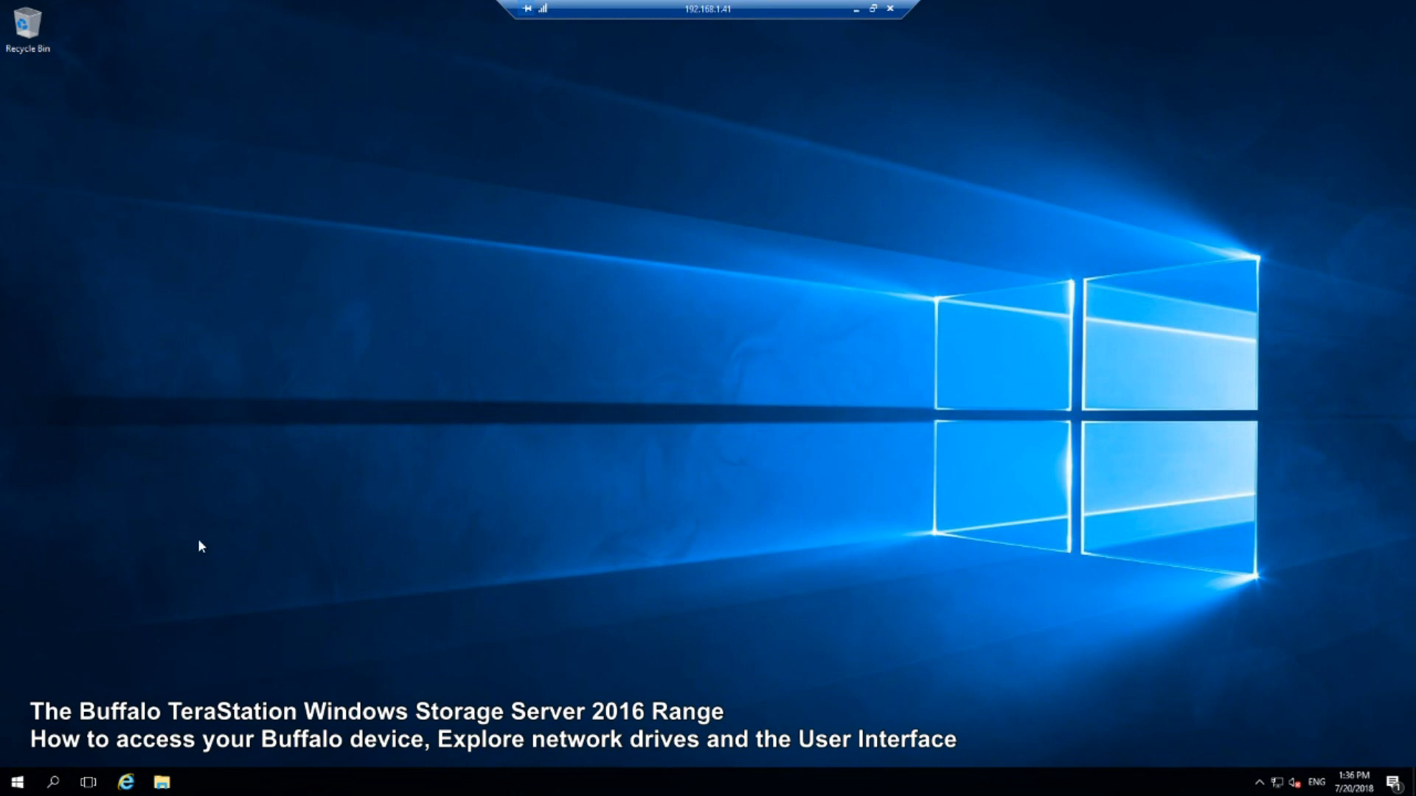
click(16, 781)
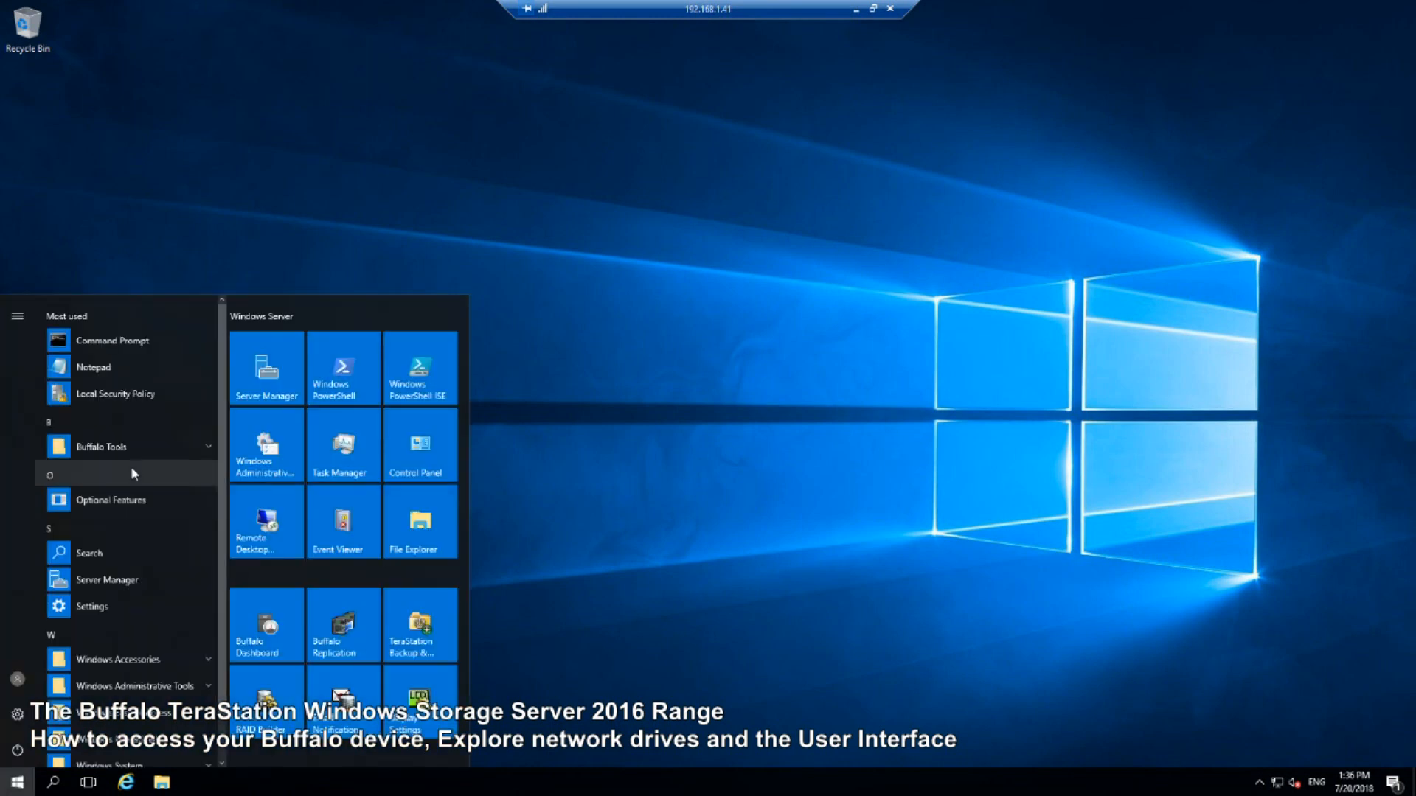
mouse_move(157, 500)
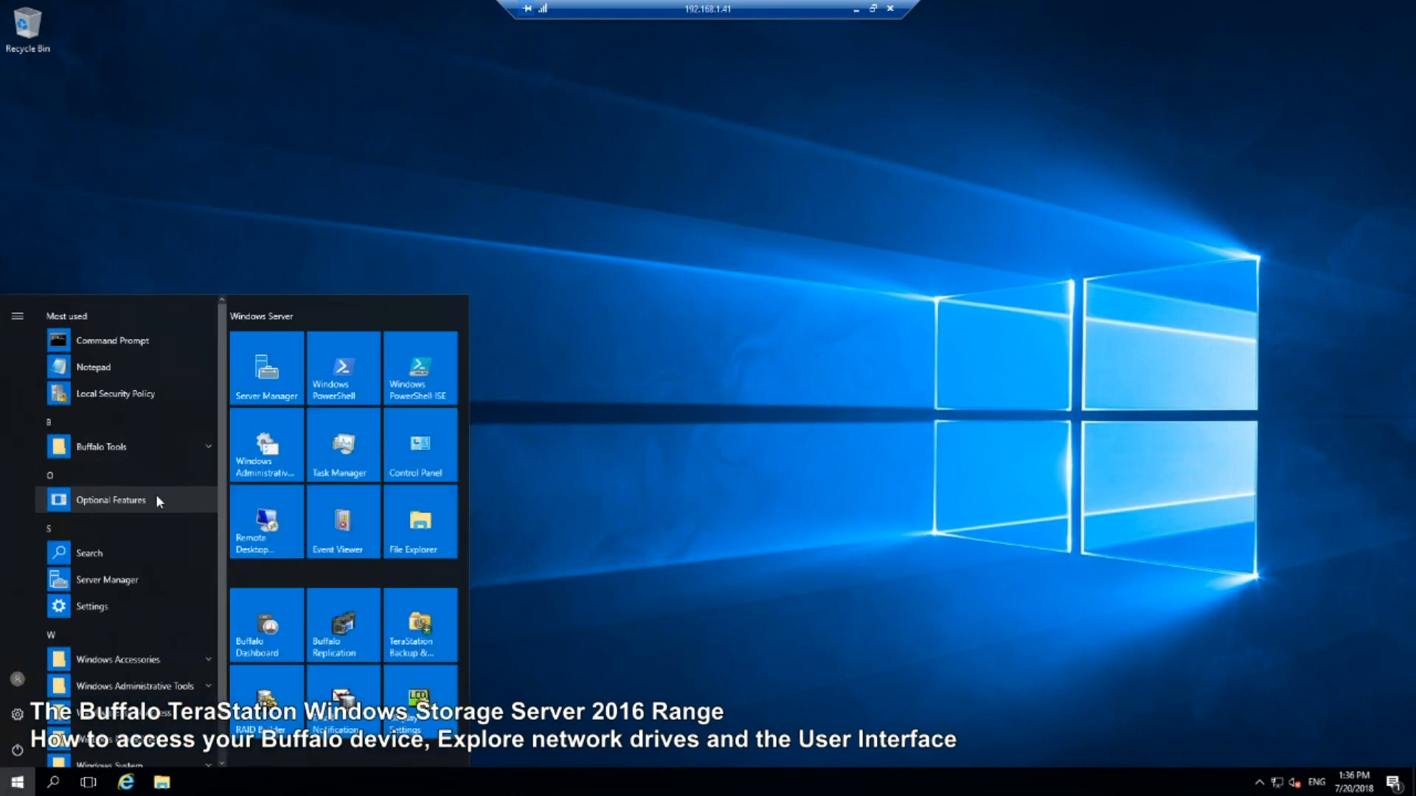
mouse_move(105, 578)
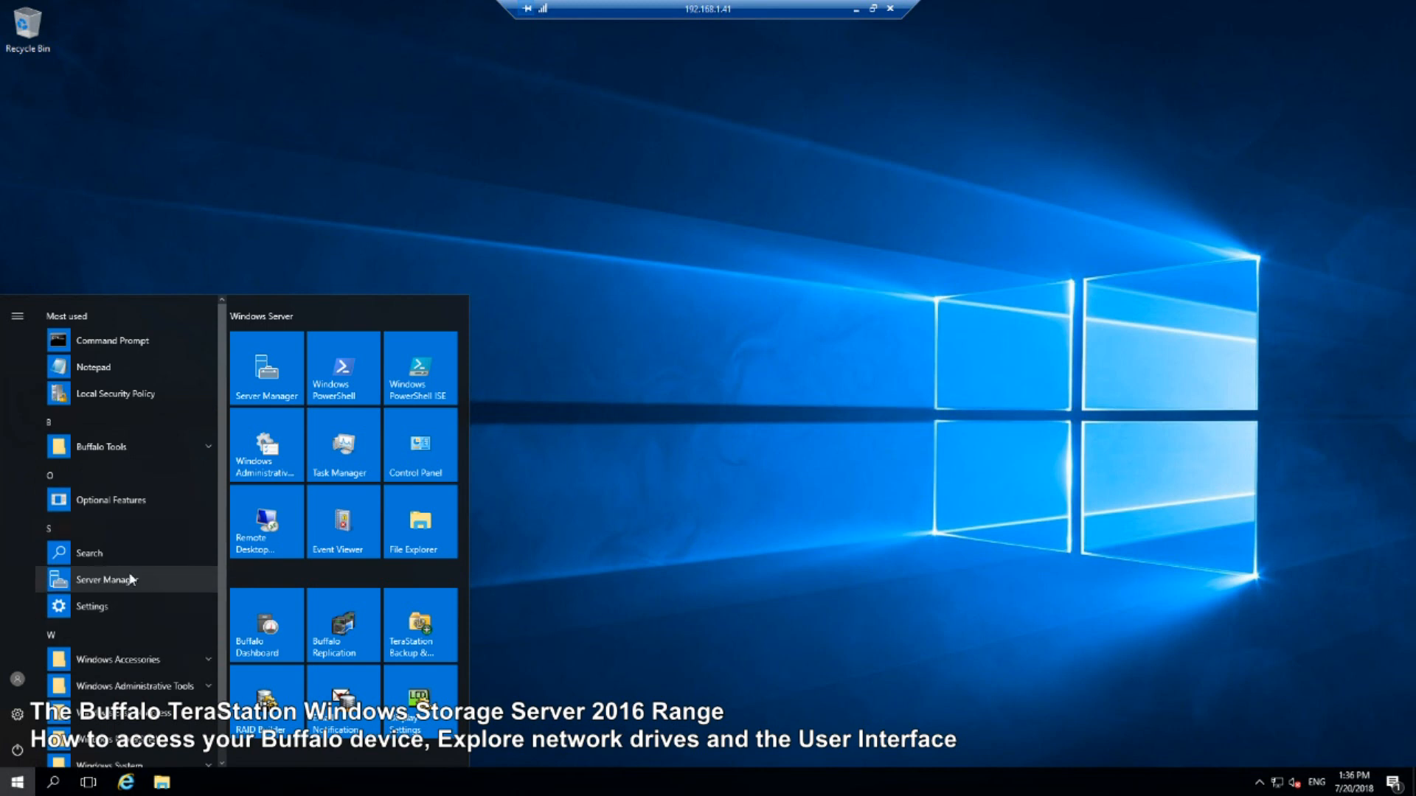
mouse_move(112, 585)
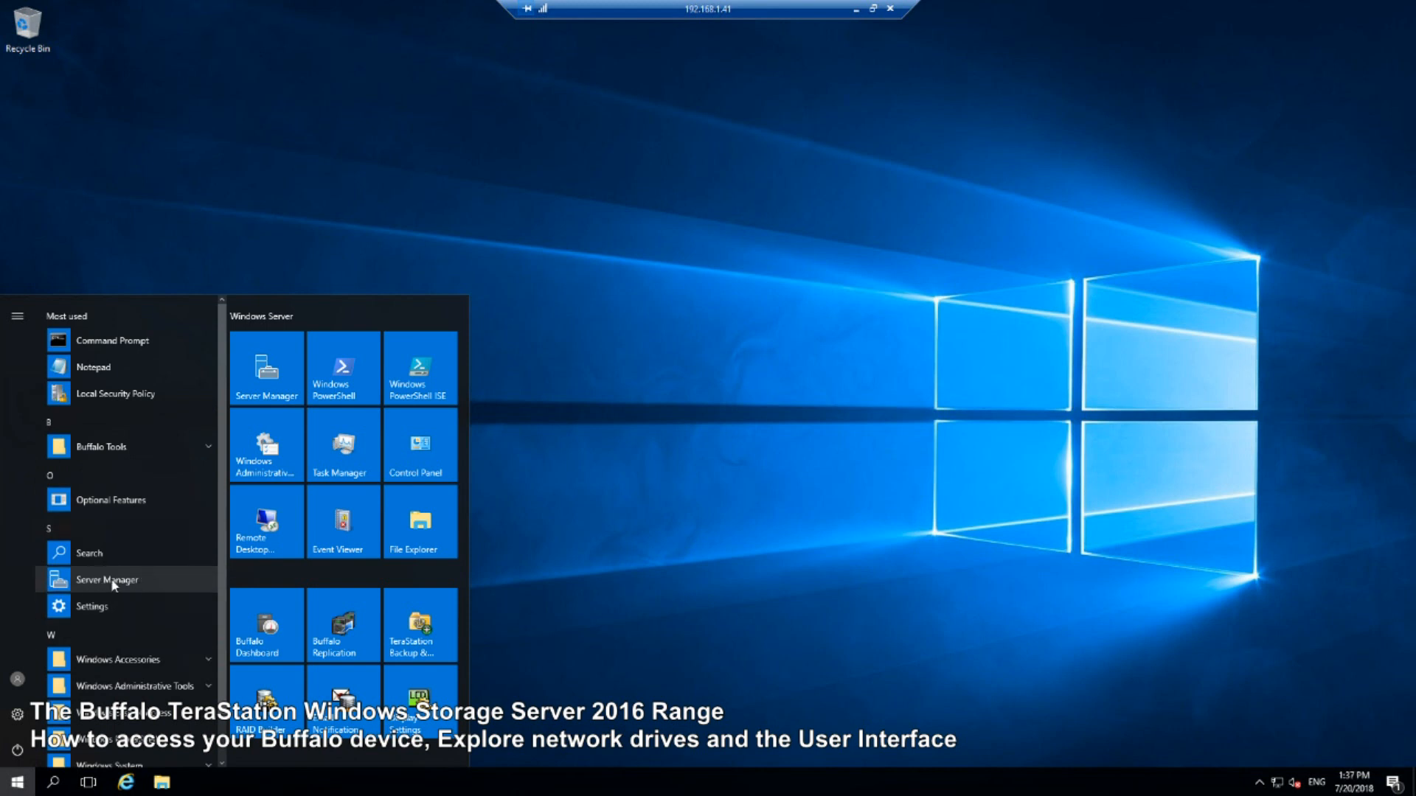
mouse_move(342, 369)
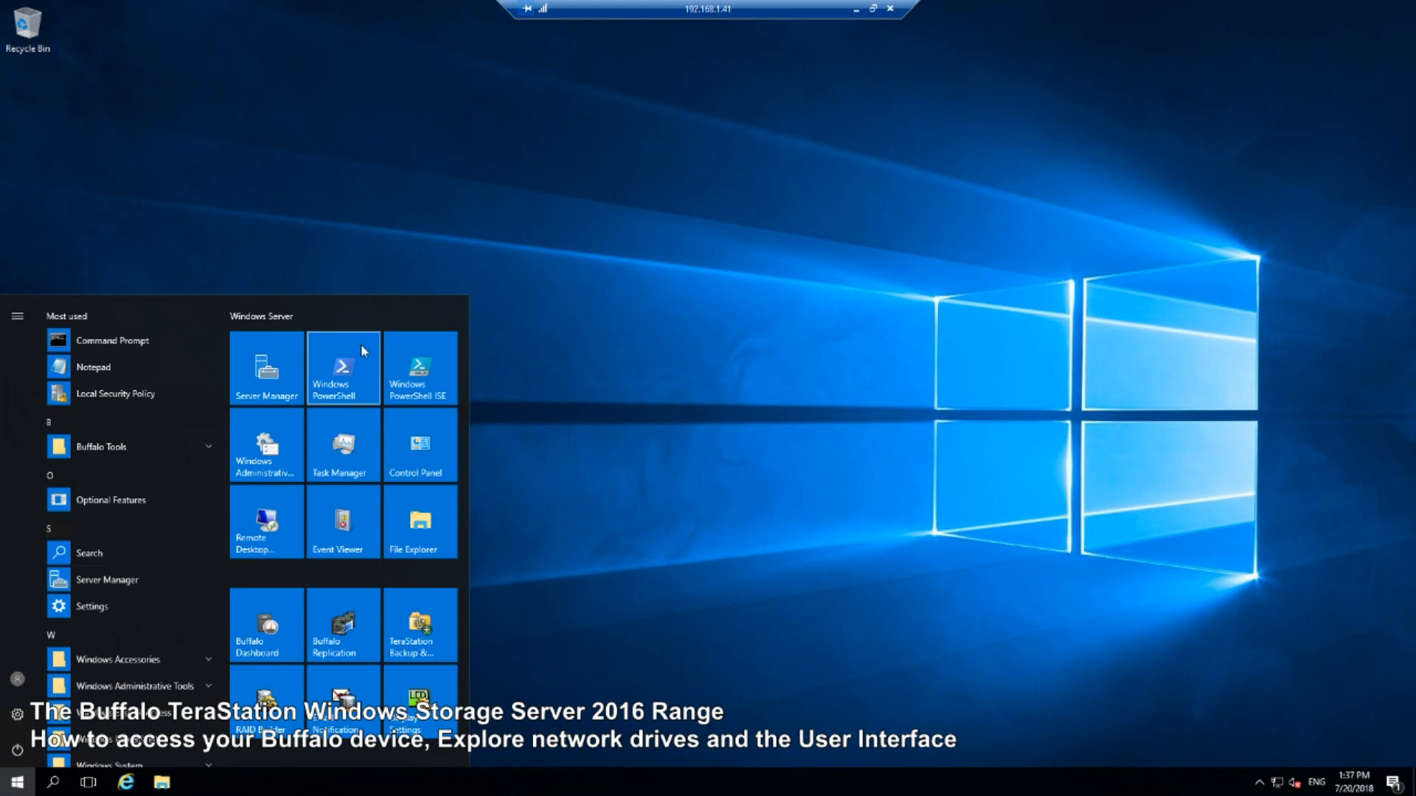
mouse_move(361, 426)
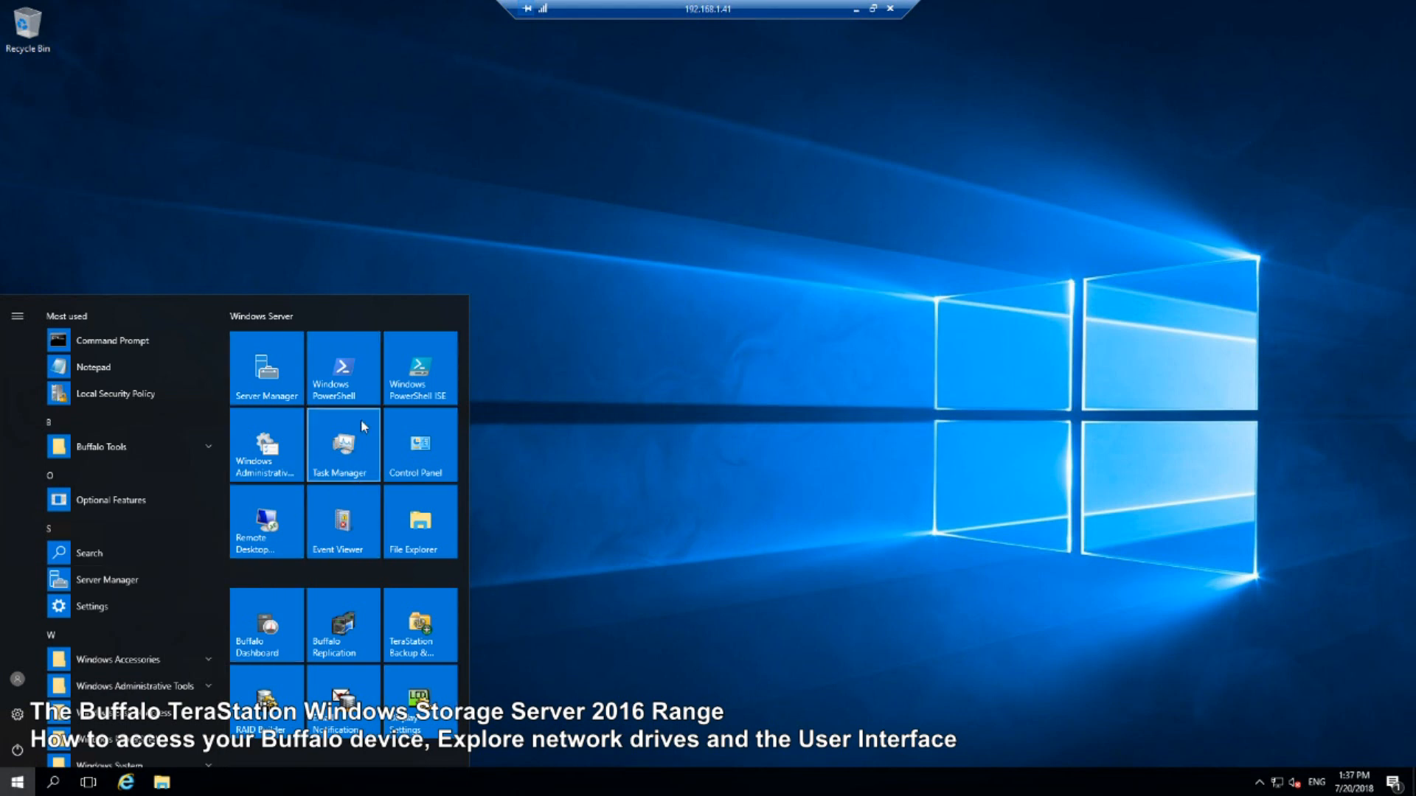